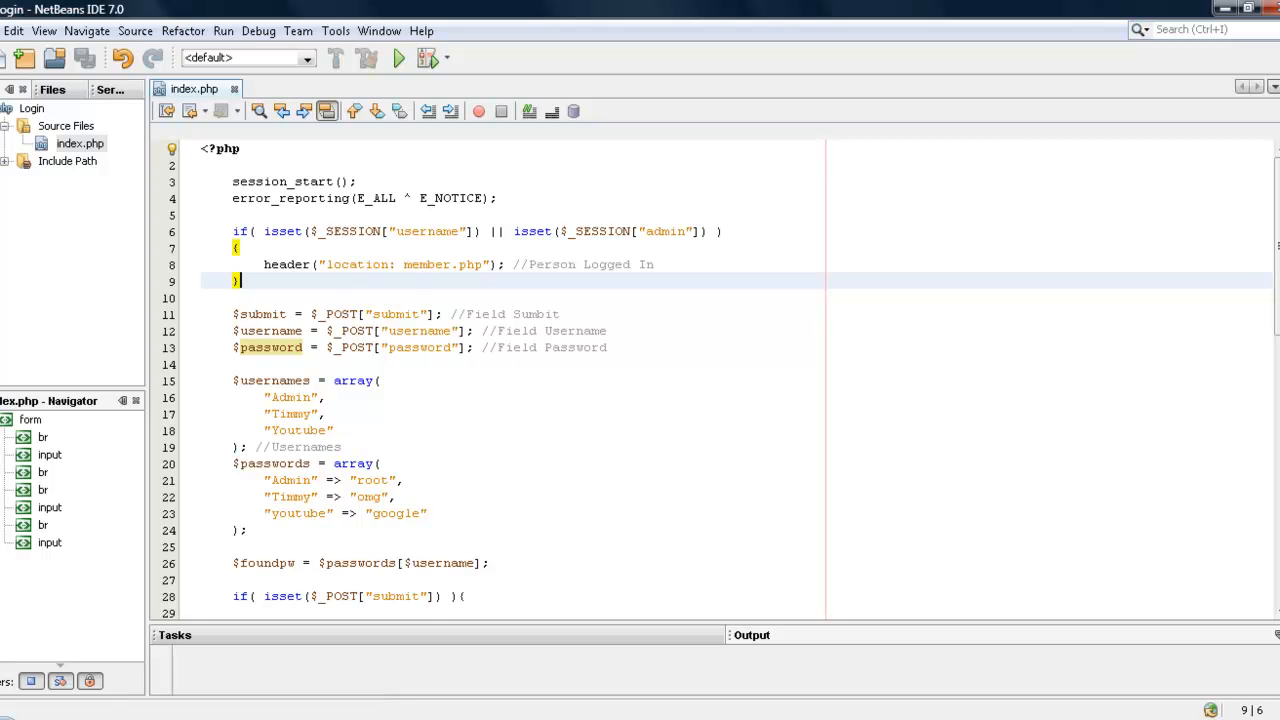
- Wrap the $_SESSION['admin'] = 1 flag in if($username == "Admin"){...} with an else, and save index.php
scroll("down", 3)
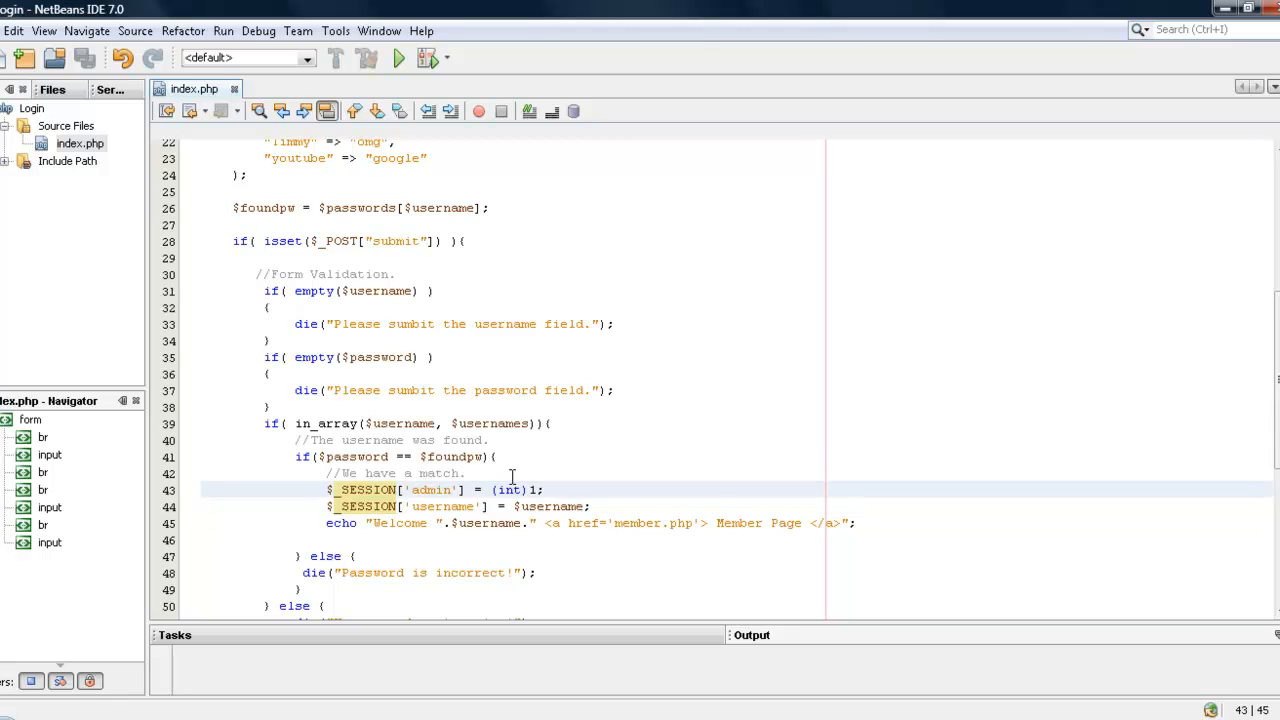
key("enter")
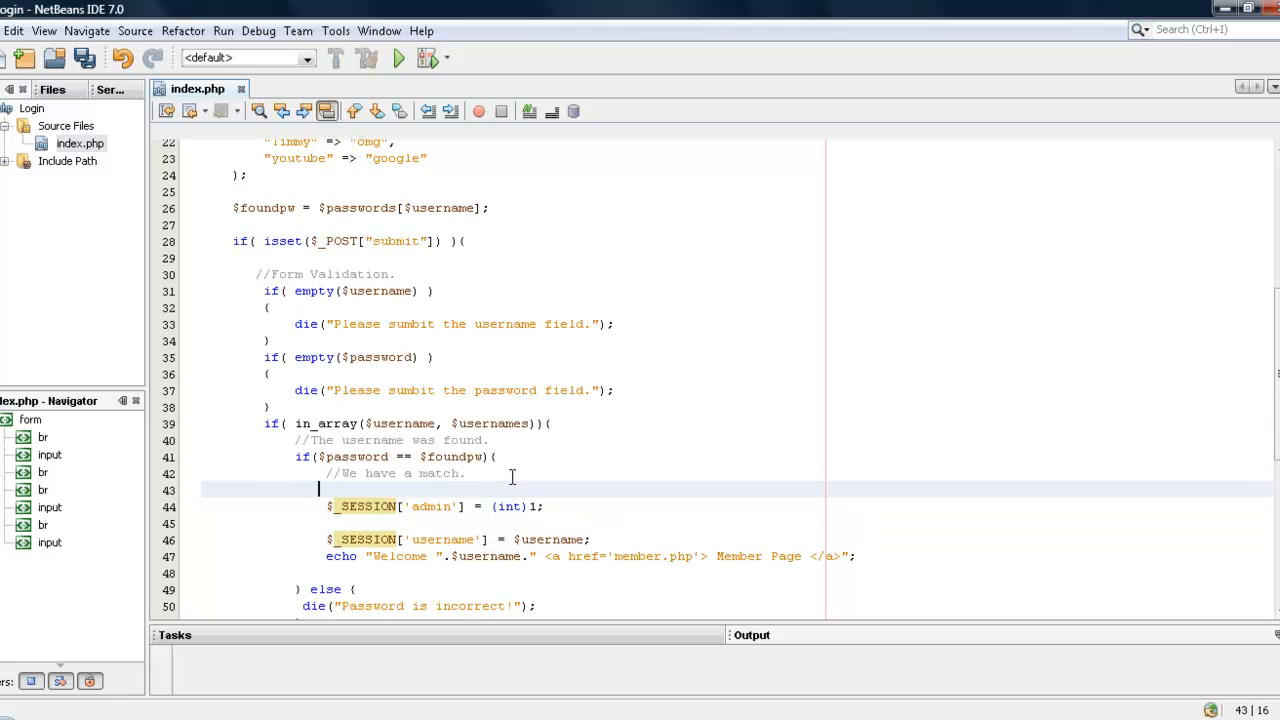
type("1")
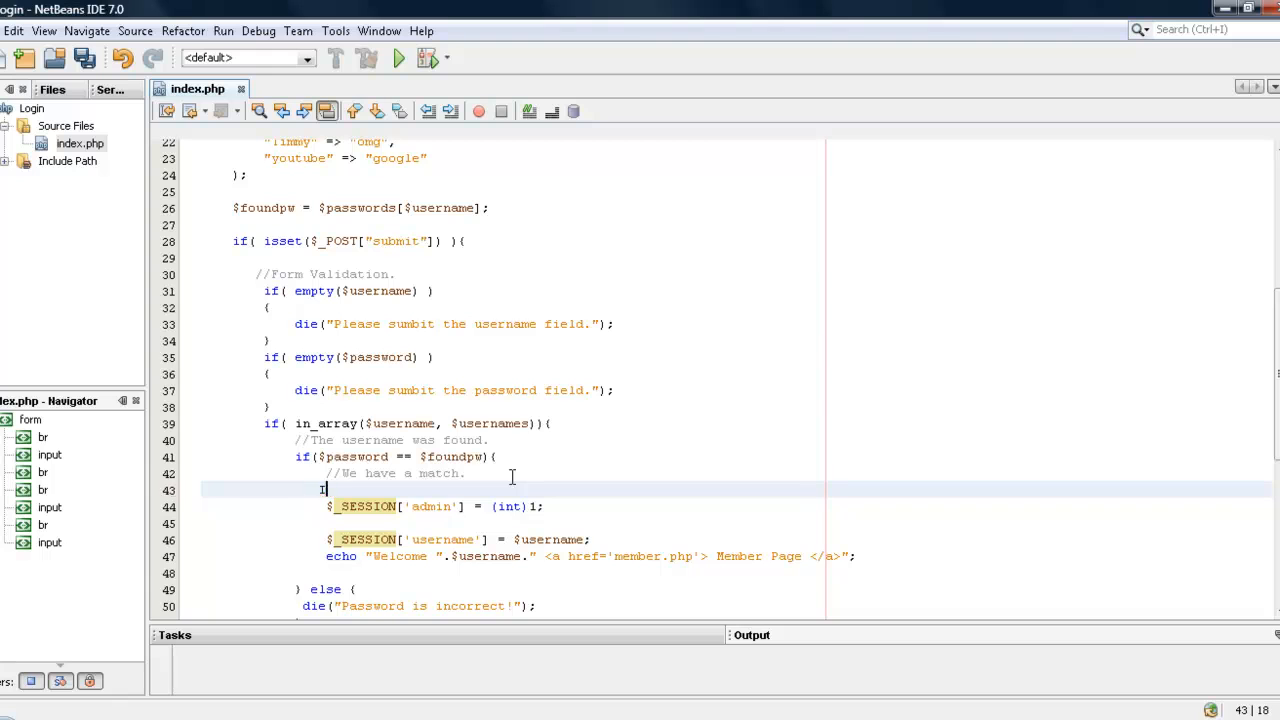
type("if($username")
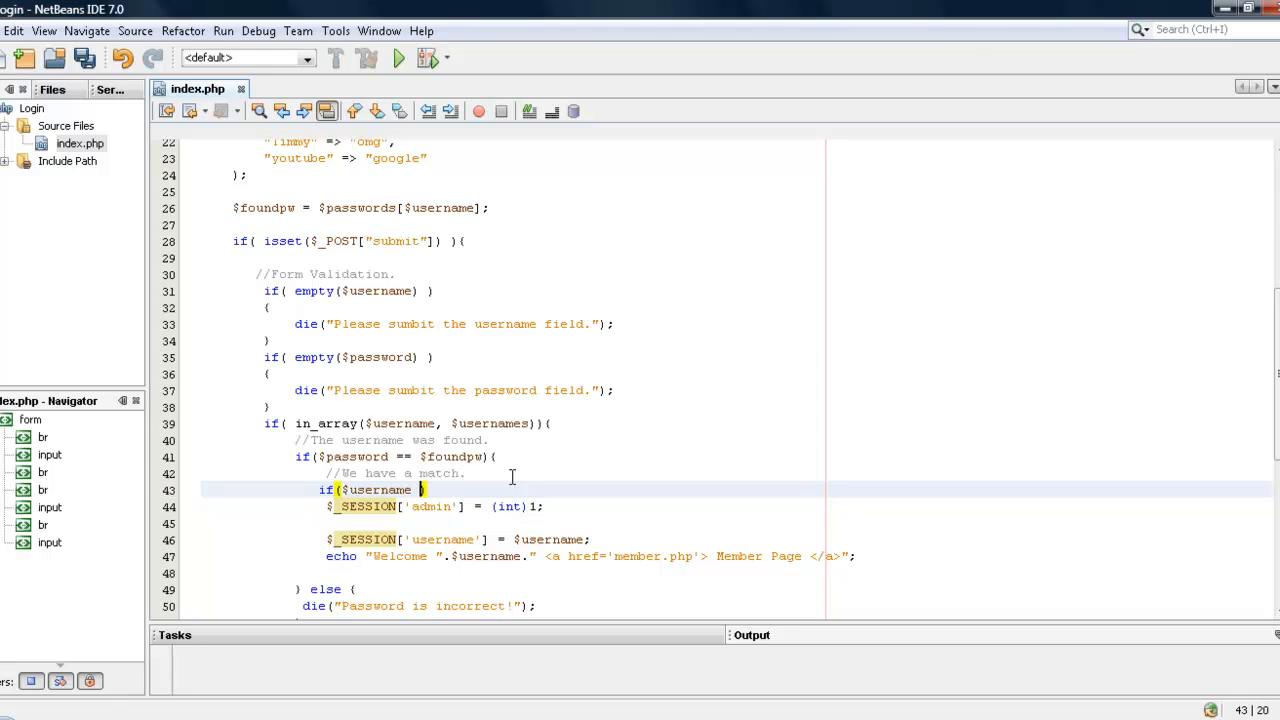
type("== \"Admin\"")
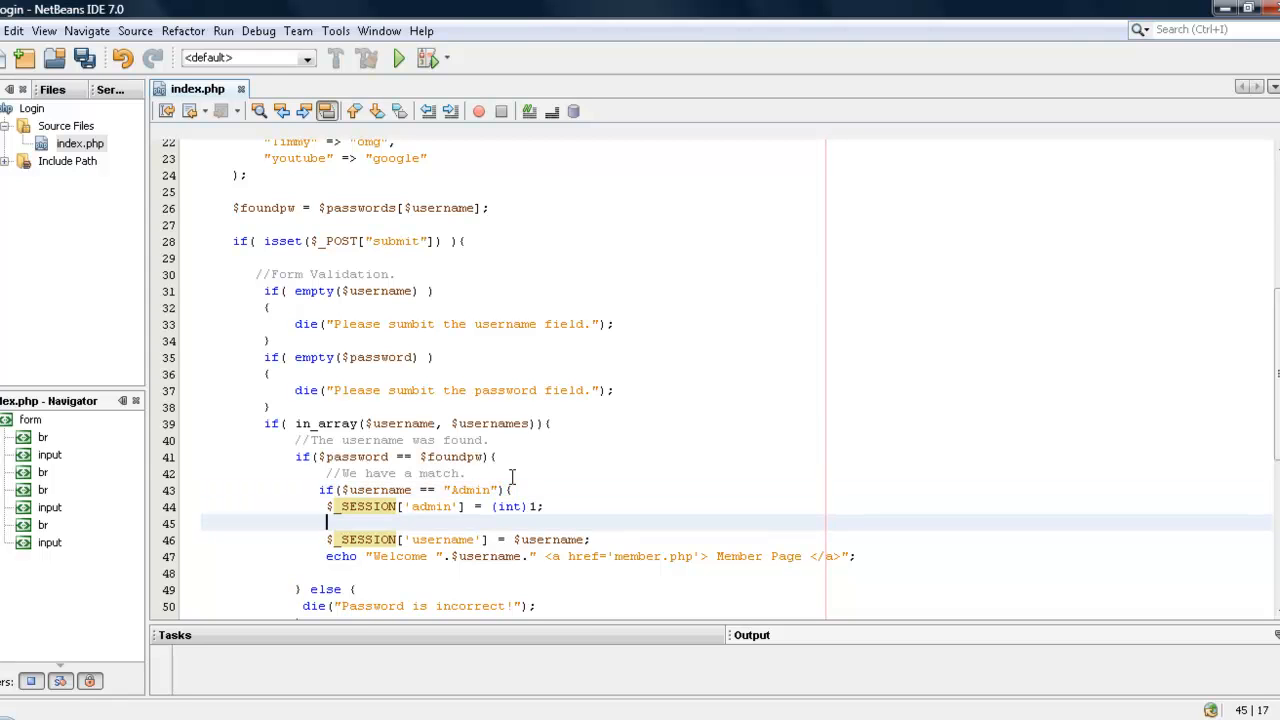
type("}el")
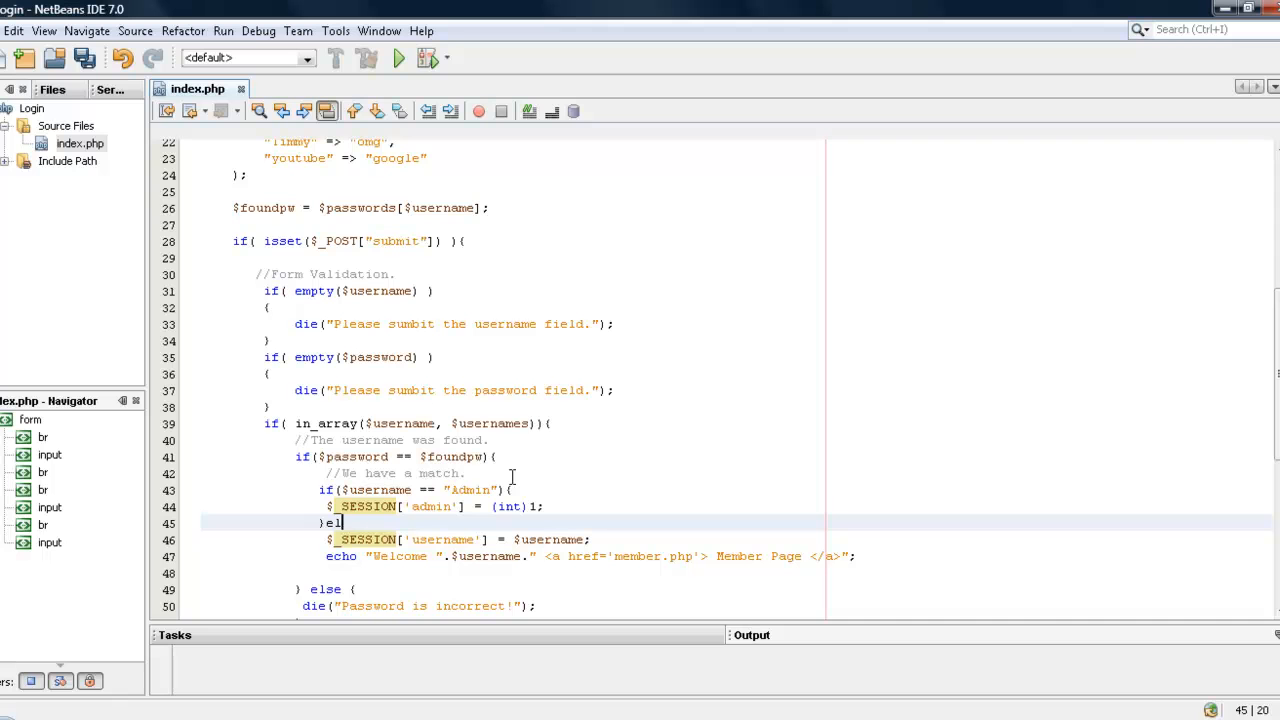
key("Ctrl+S")
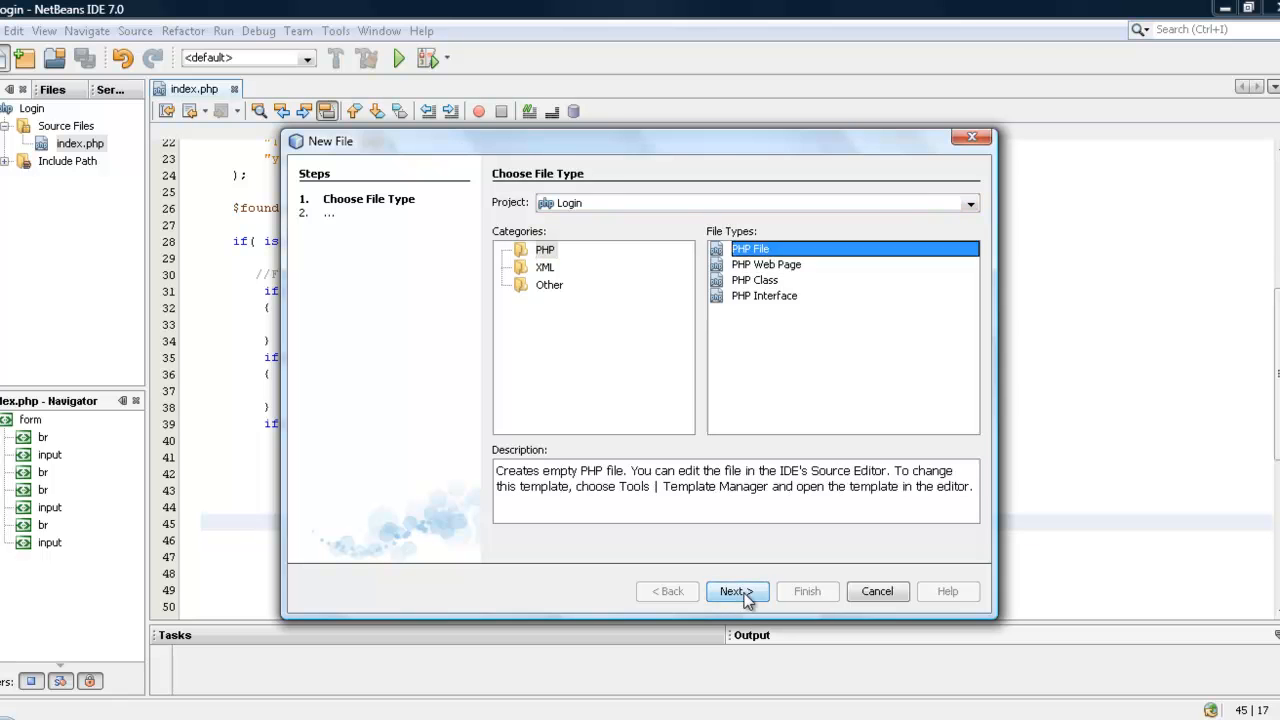
- Create a new PHP file named member.php in the project
left_click(732, 592)
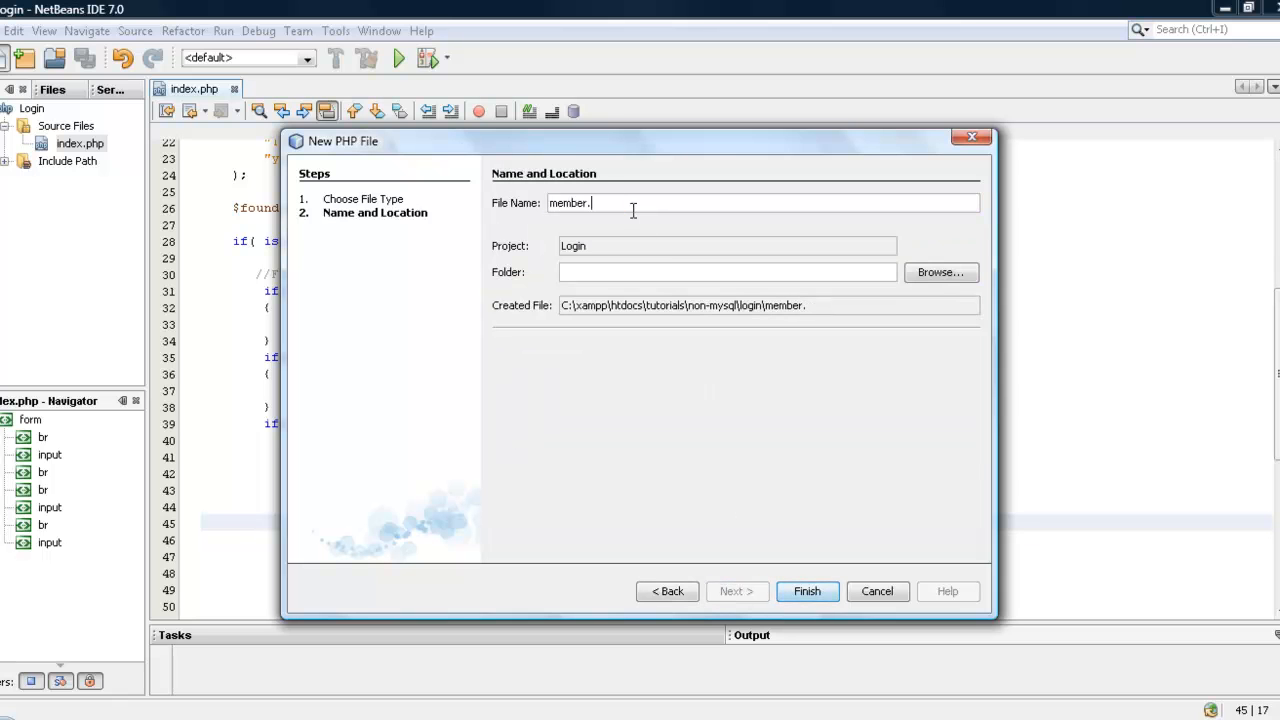
type("php")
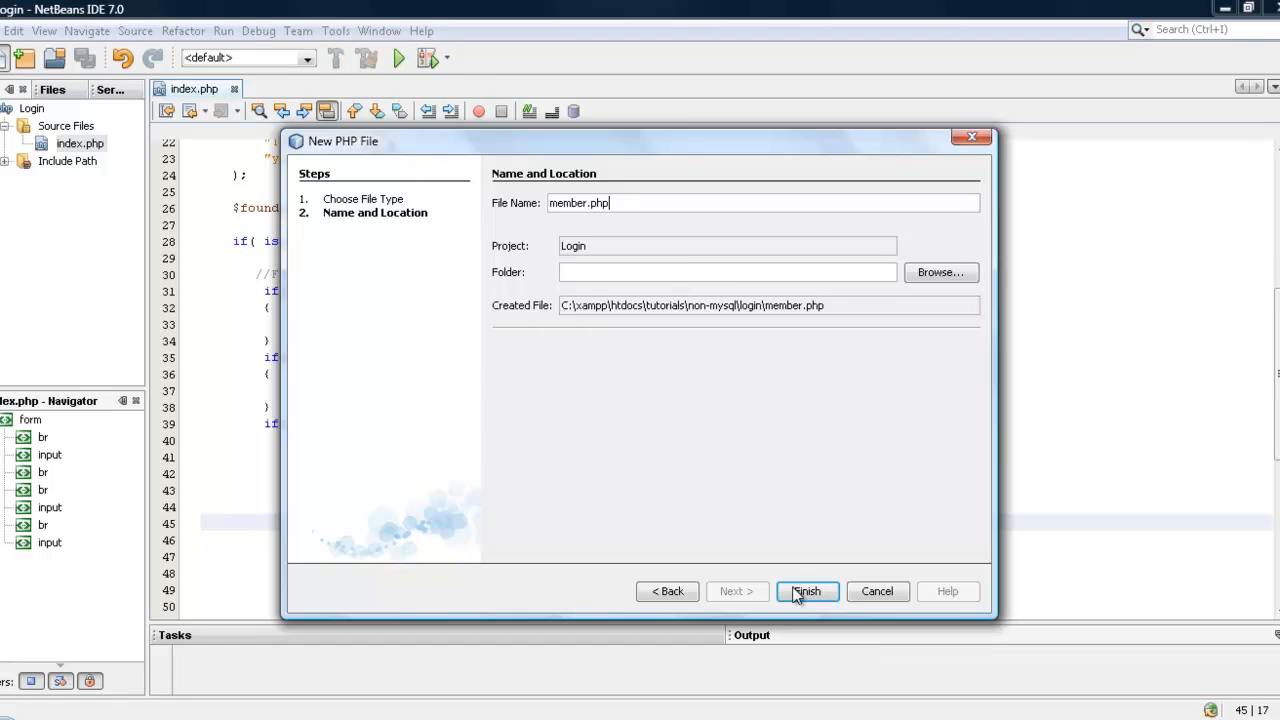
left_click(806, 592)
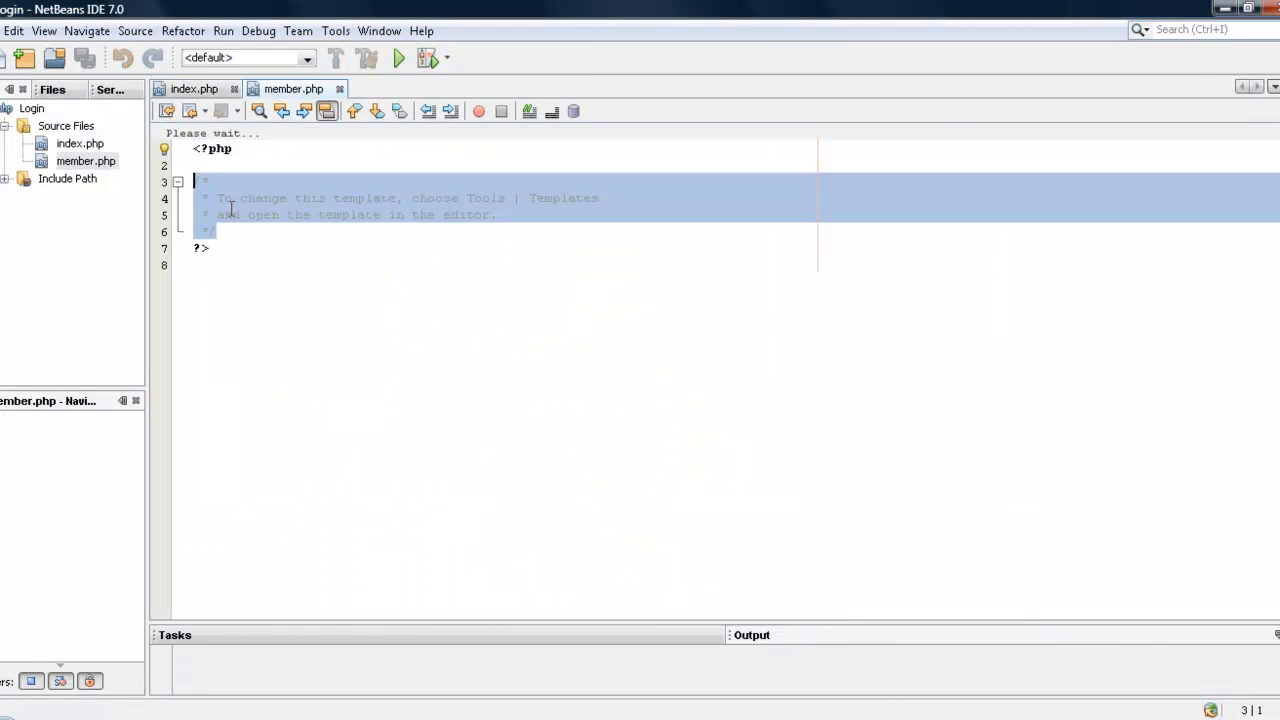
- Add session_start(); $user = $_SESSION["username"]; $admin = $_SESSION["admin"]; to member.php and save
type("session_start();")
type("$")
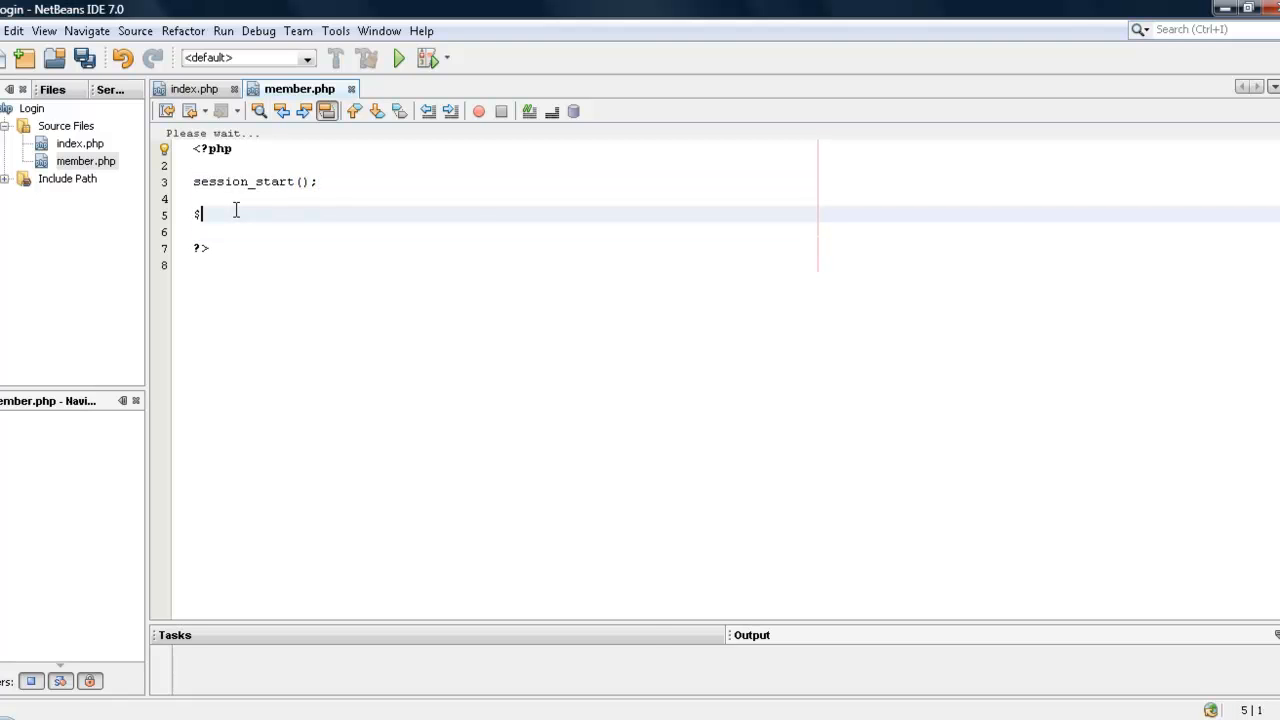
type("user = $_SESSION")
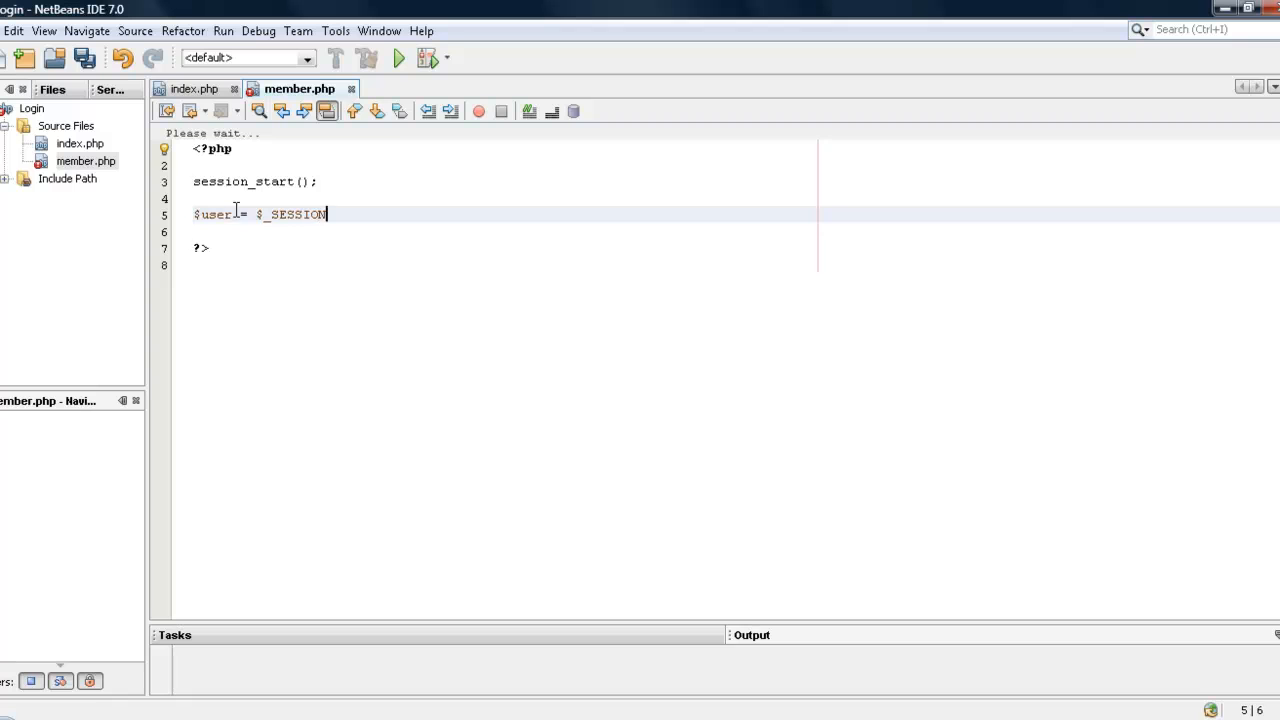
type("[\"username\"];")
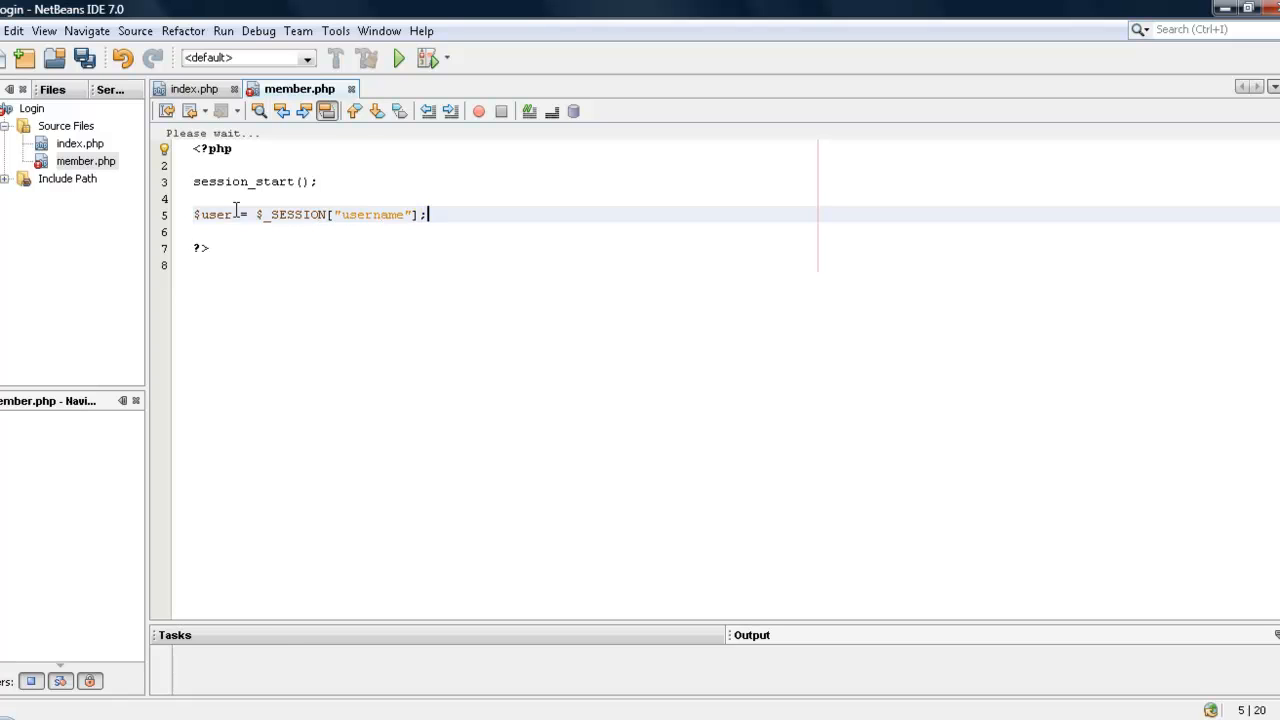
type("$")
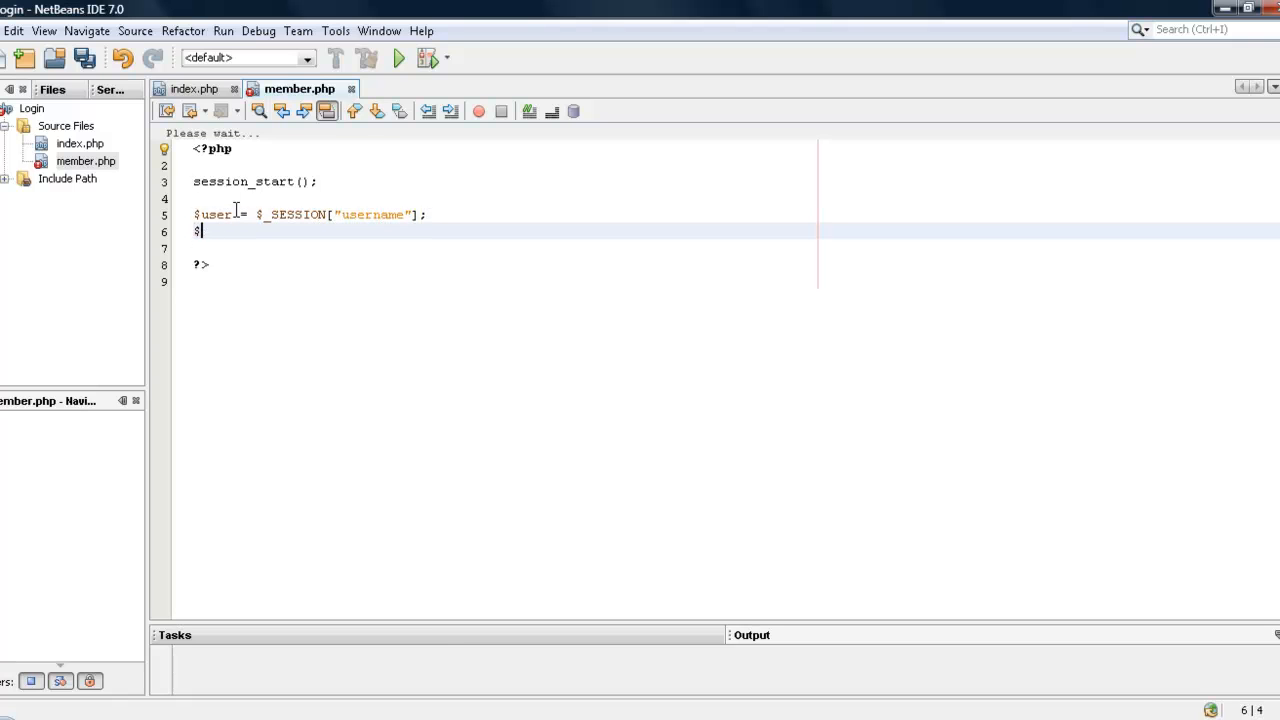
key("BackSpace")
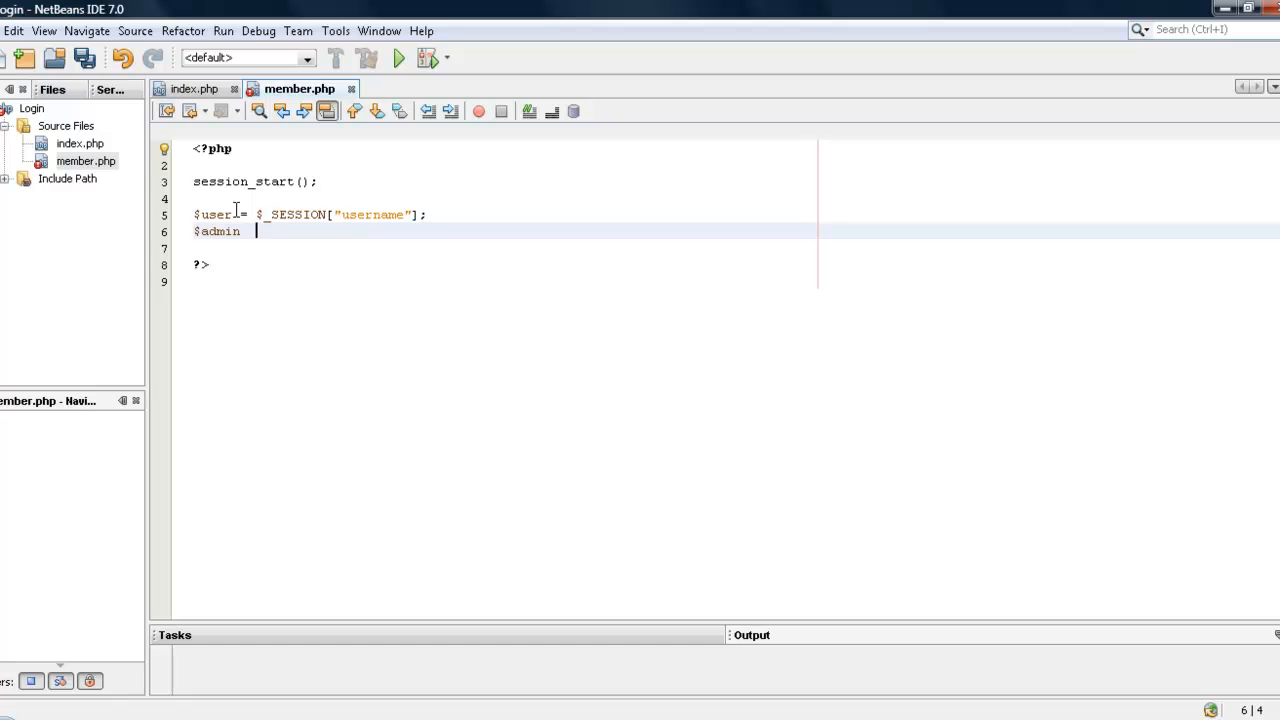
type("= $_SESSION[\"\"]")
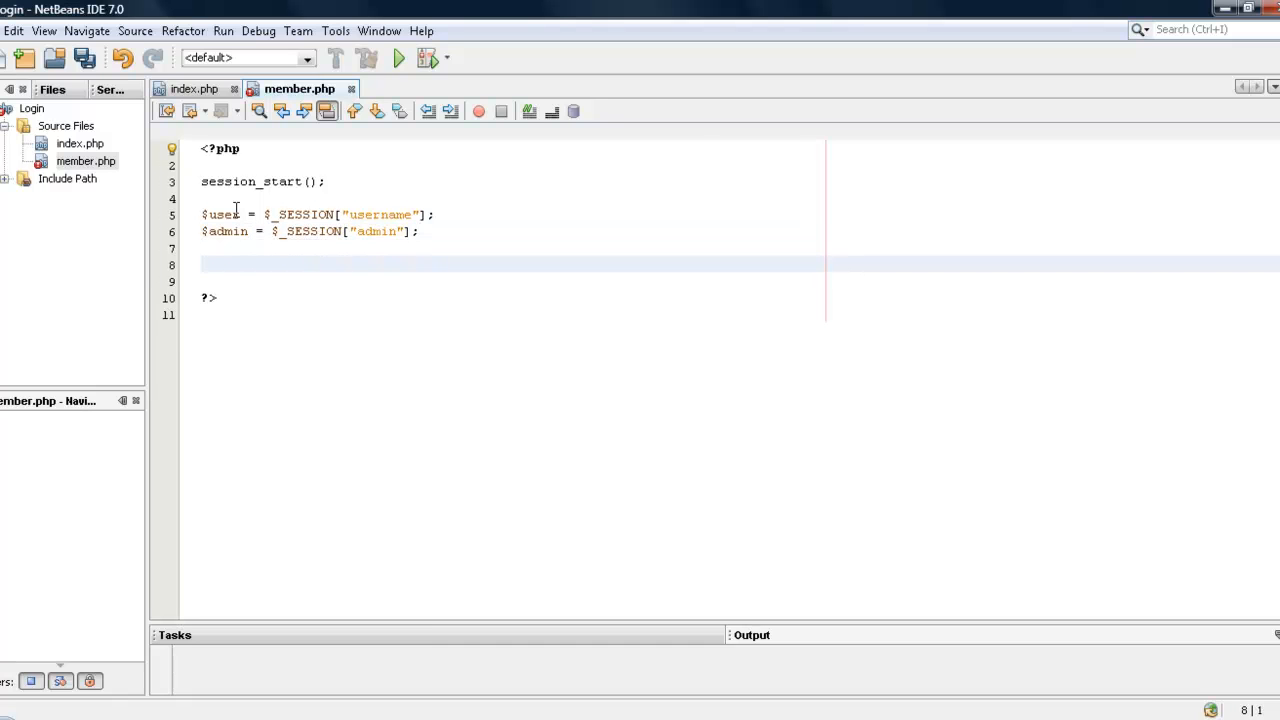
key("ctrl+s")
type("if( isset")
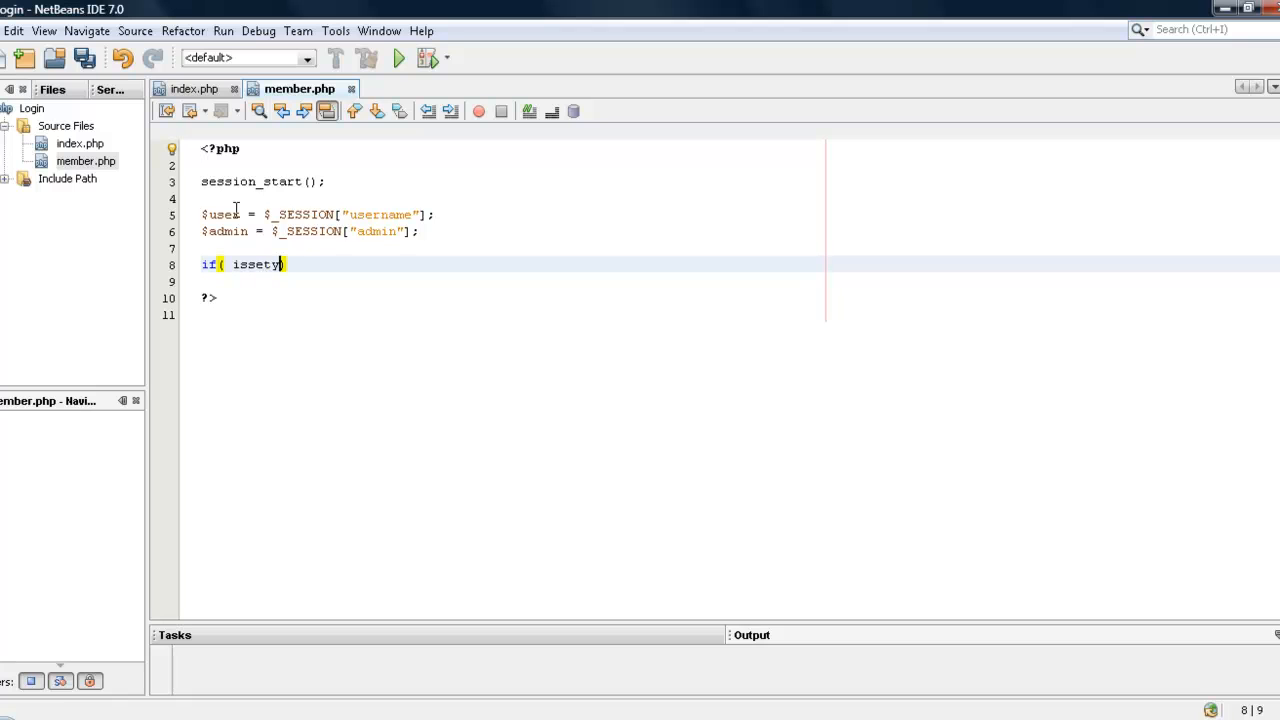
- Write if(isset($user)){ } else with header("index.php"); redirecting visitors without a session
type("($user)")
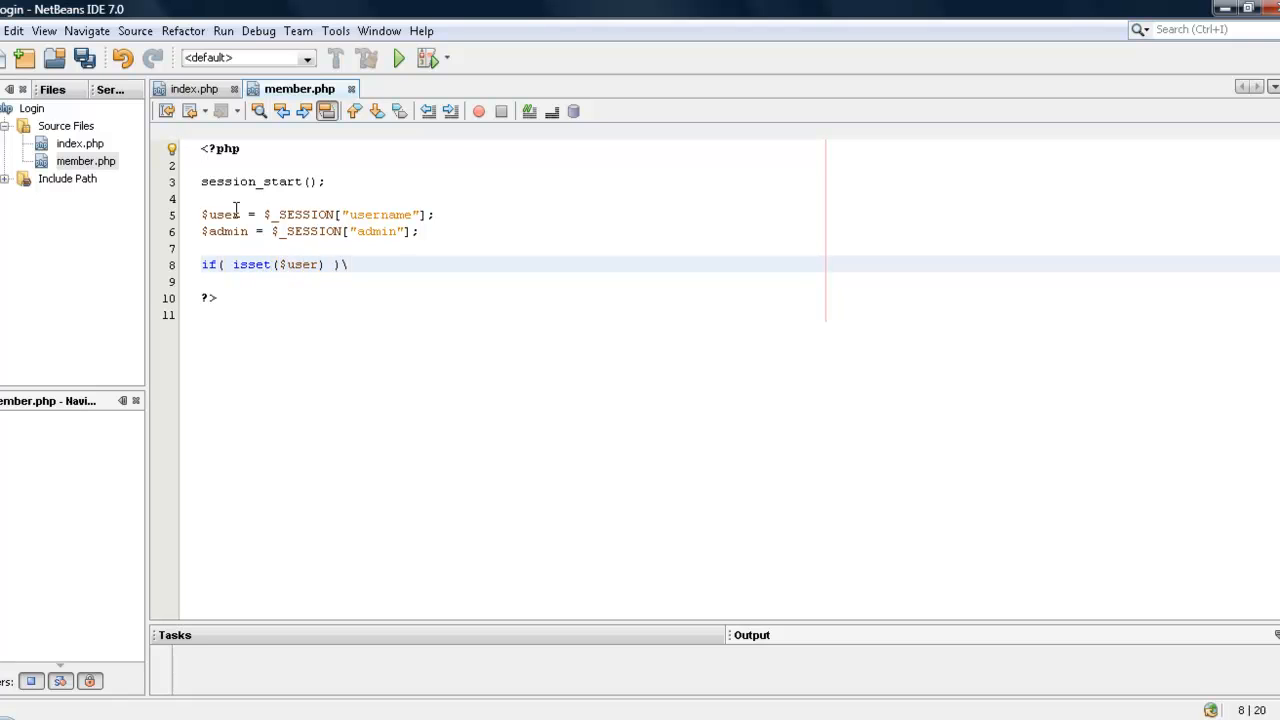
type("{")
type("header(\"inde")
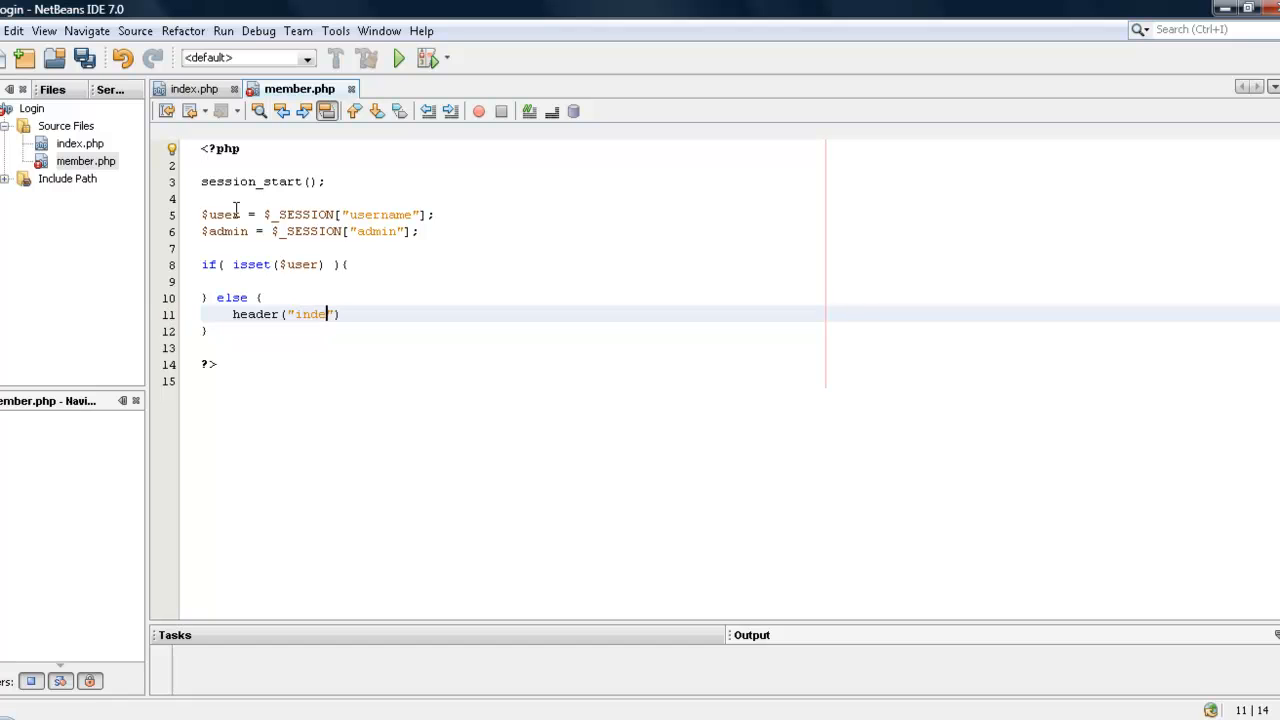
type("x.php\");")
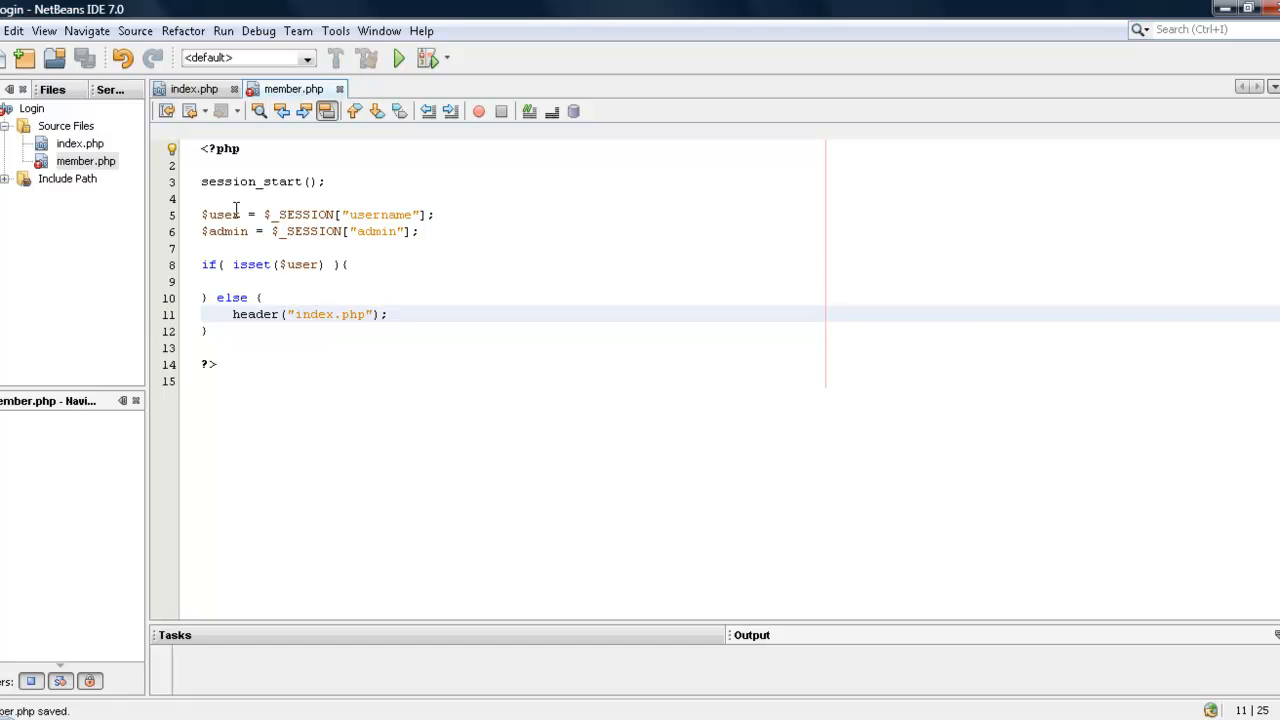
- Append the comment //Login.php for some people after the redirect line
left_click(344, 264)
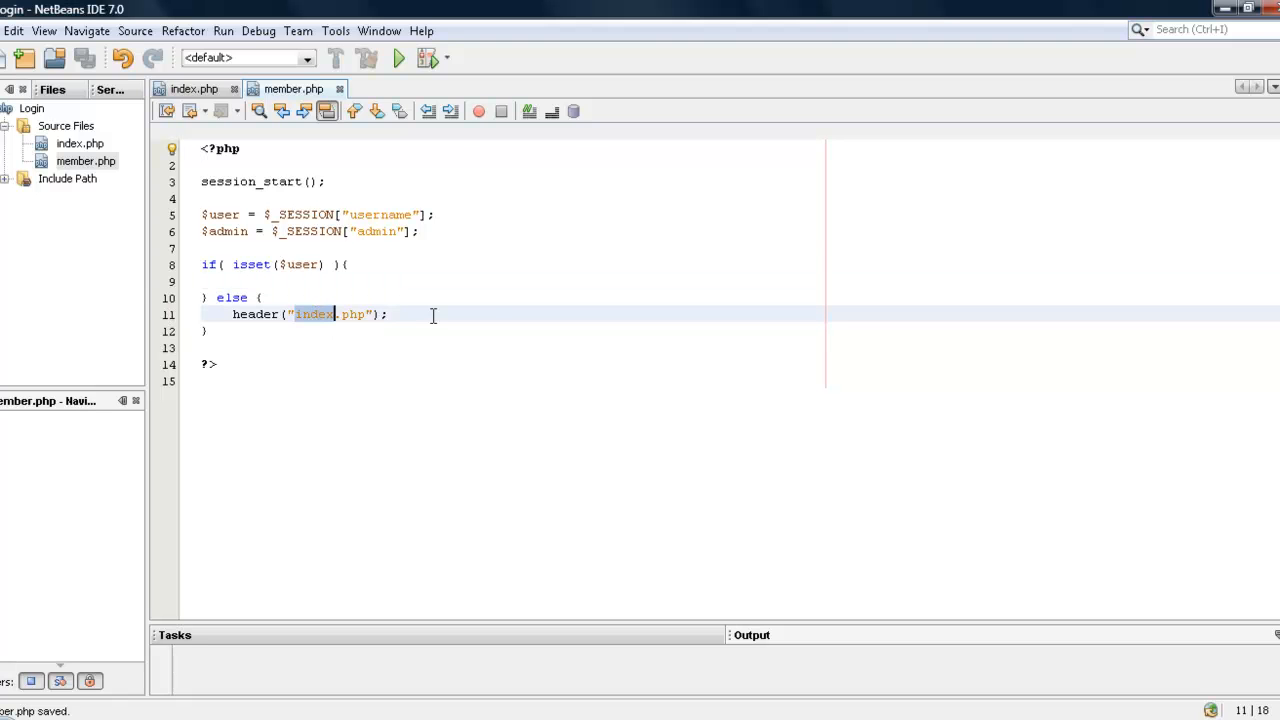
type("//Login")
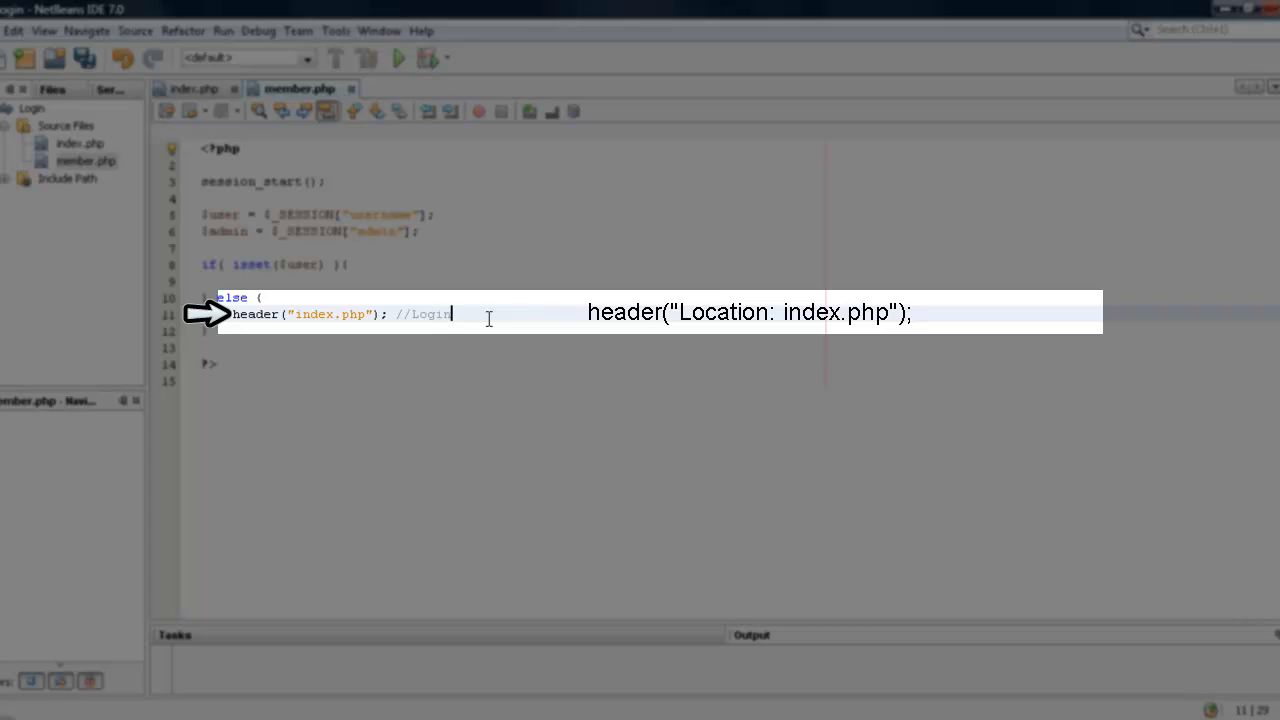
type(".php")
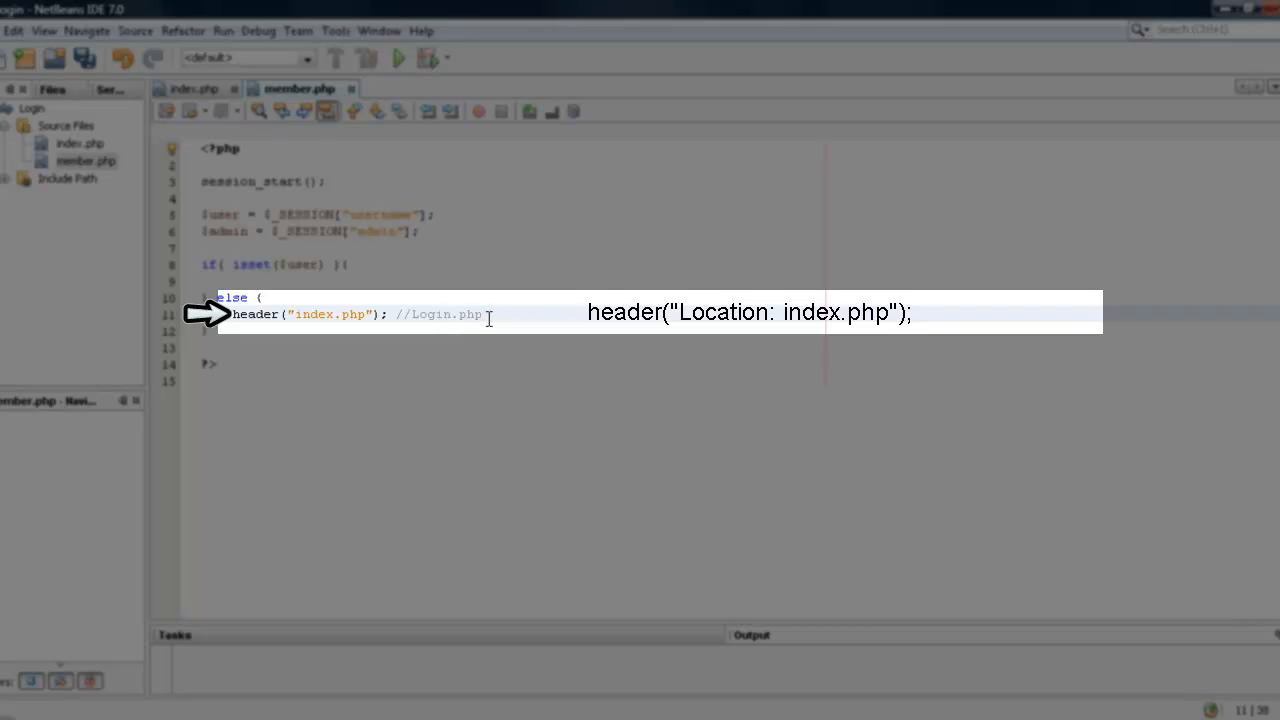
type("for so")
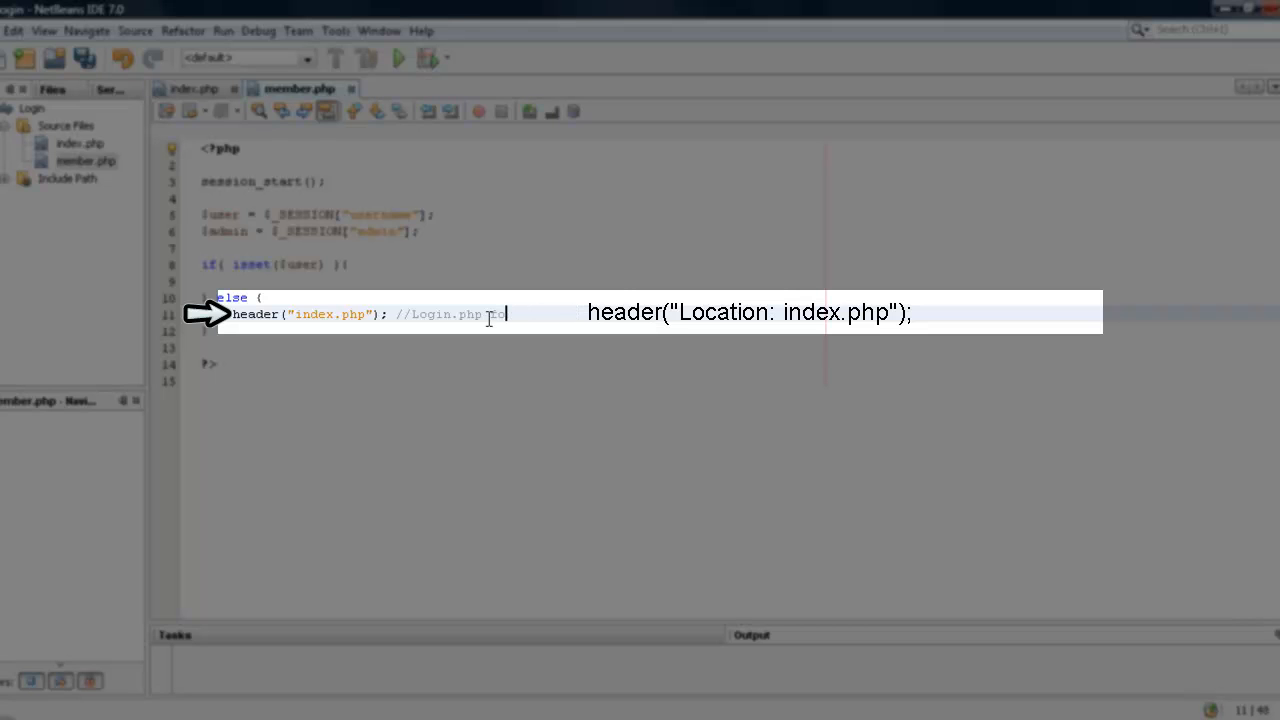
type("for some people.")
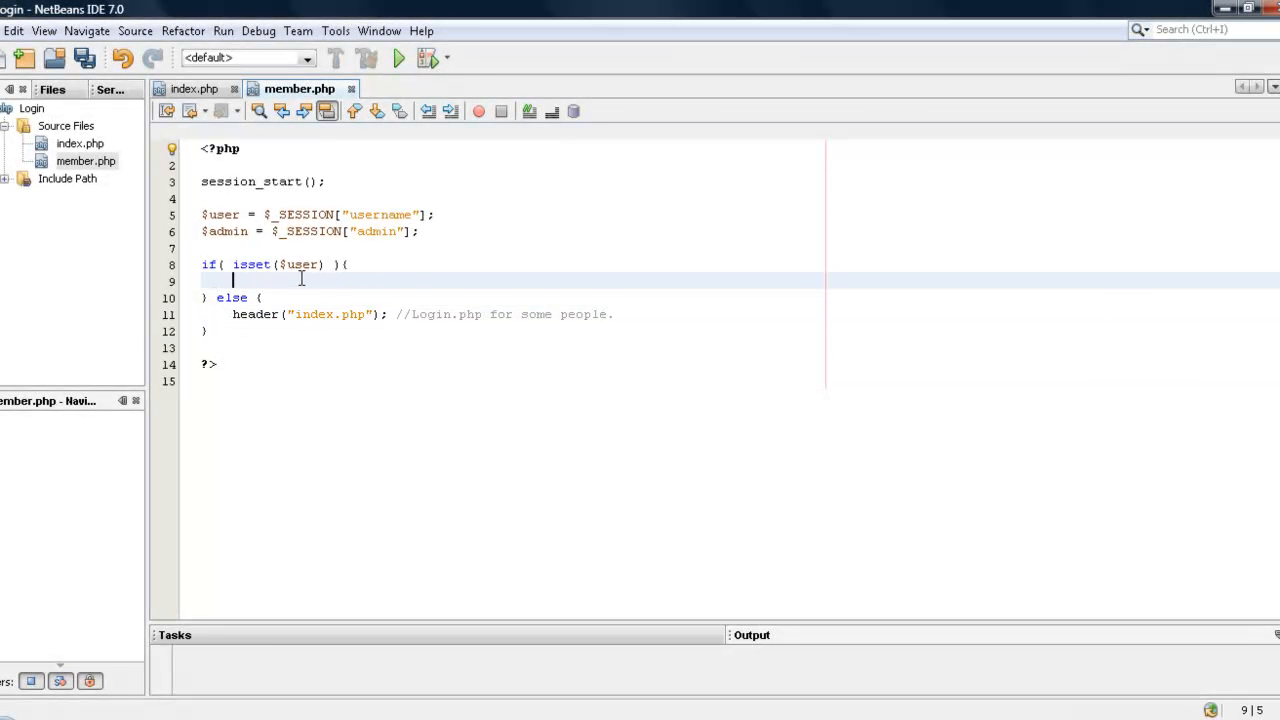
- Add if($admin == 1) echoing "Welcome Admin" inside the logged-in branch
type("if")
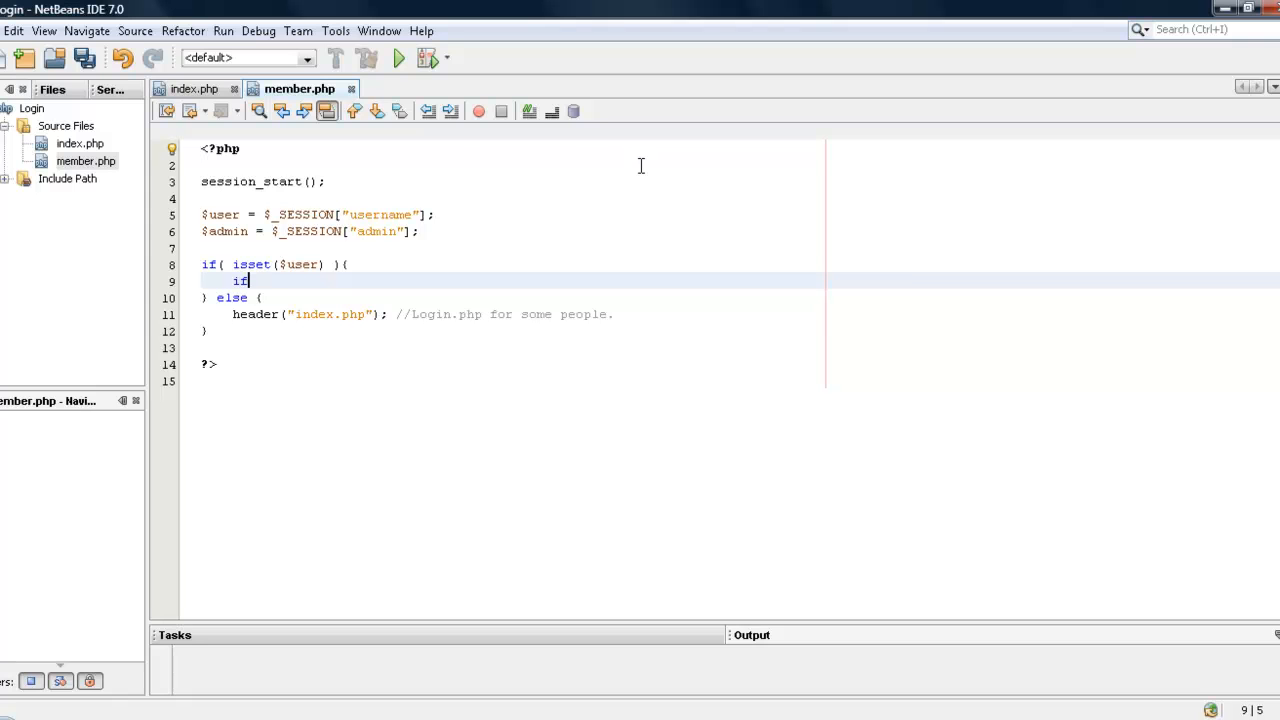
type("($admin)")
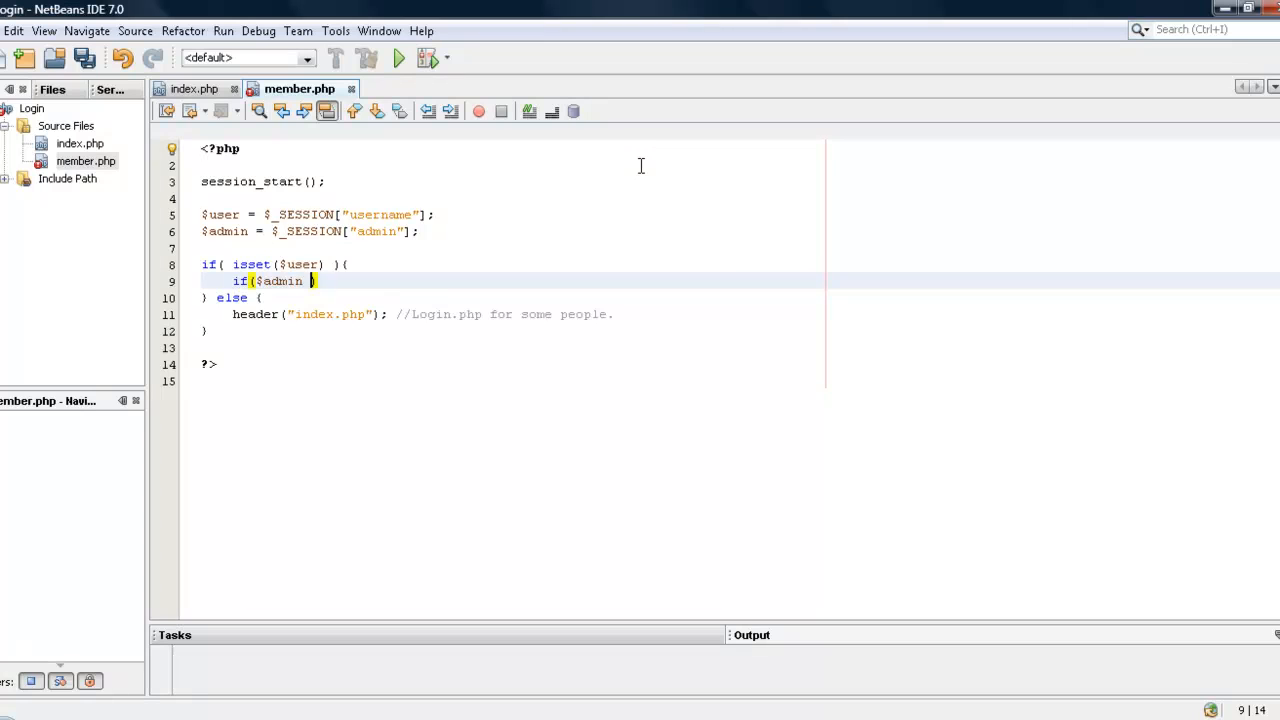
type("=")
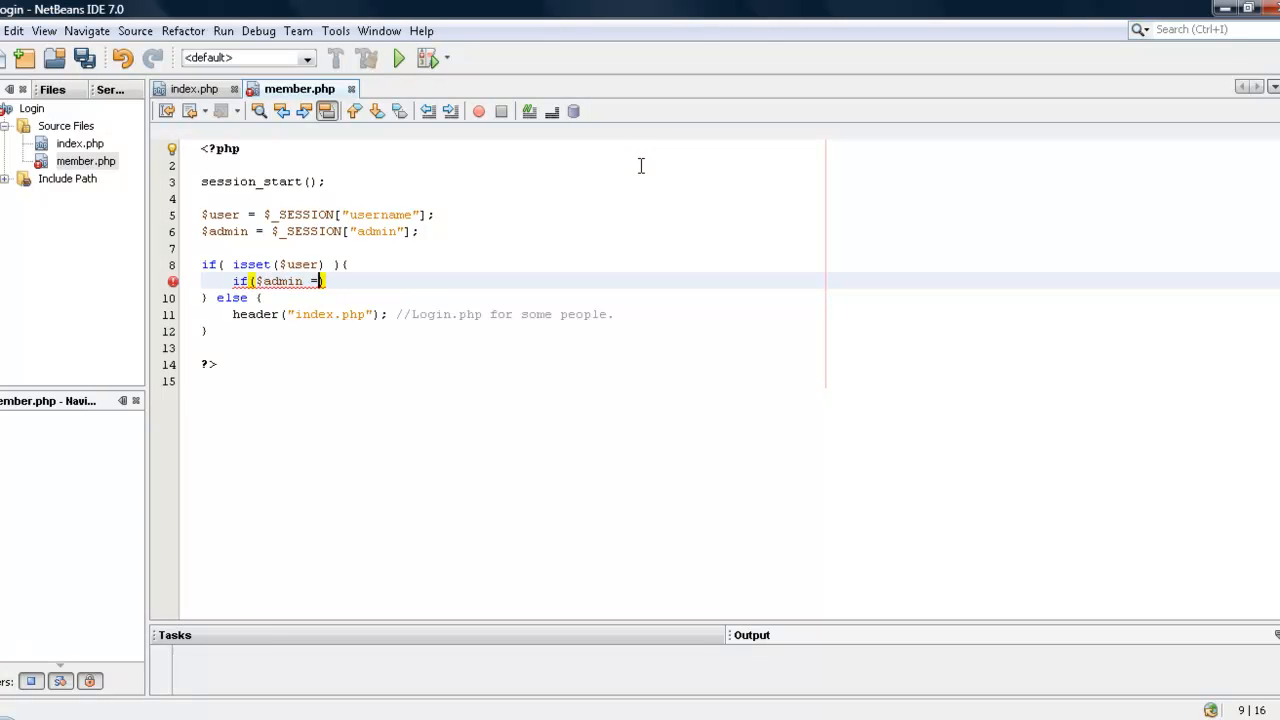
type("= 1)")
type("echo \"Wecl")
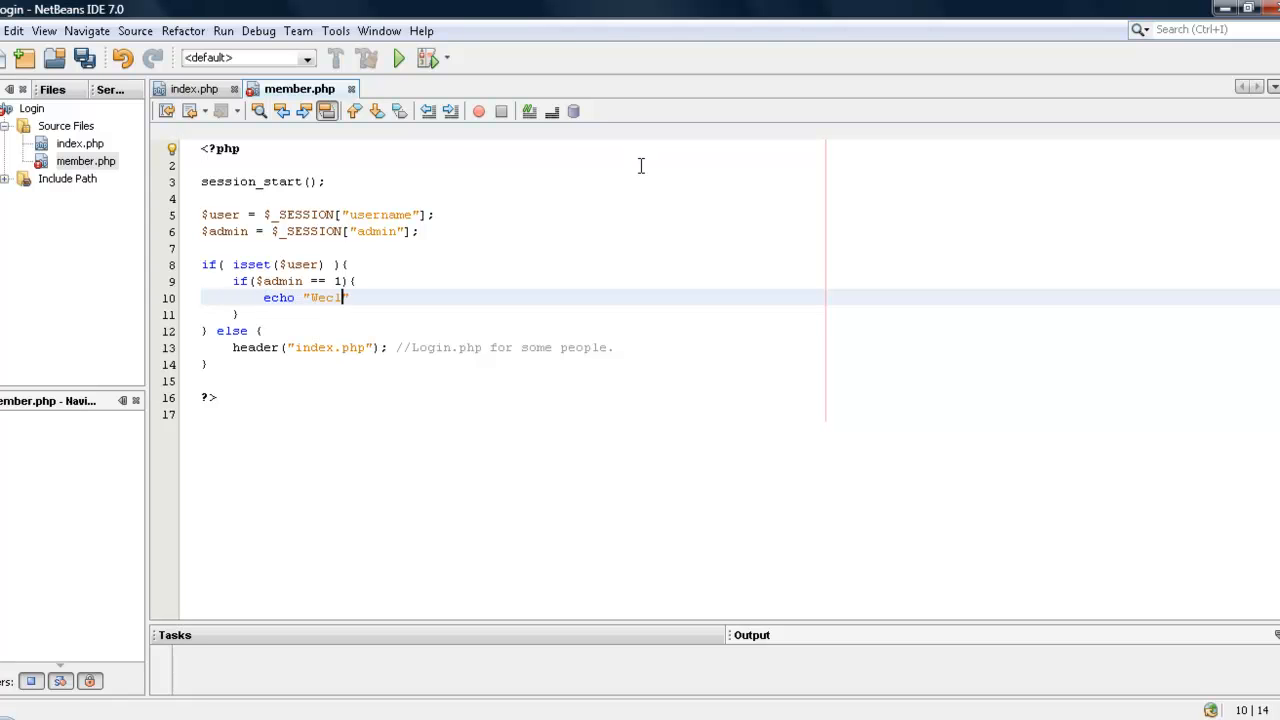
type("ome Admin\";")
left_click(512, 314)
type(" else {")
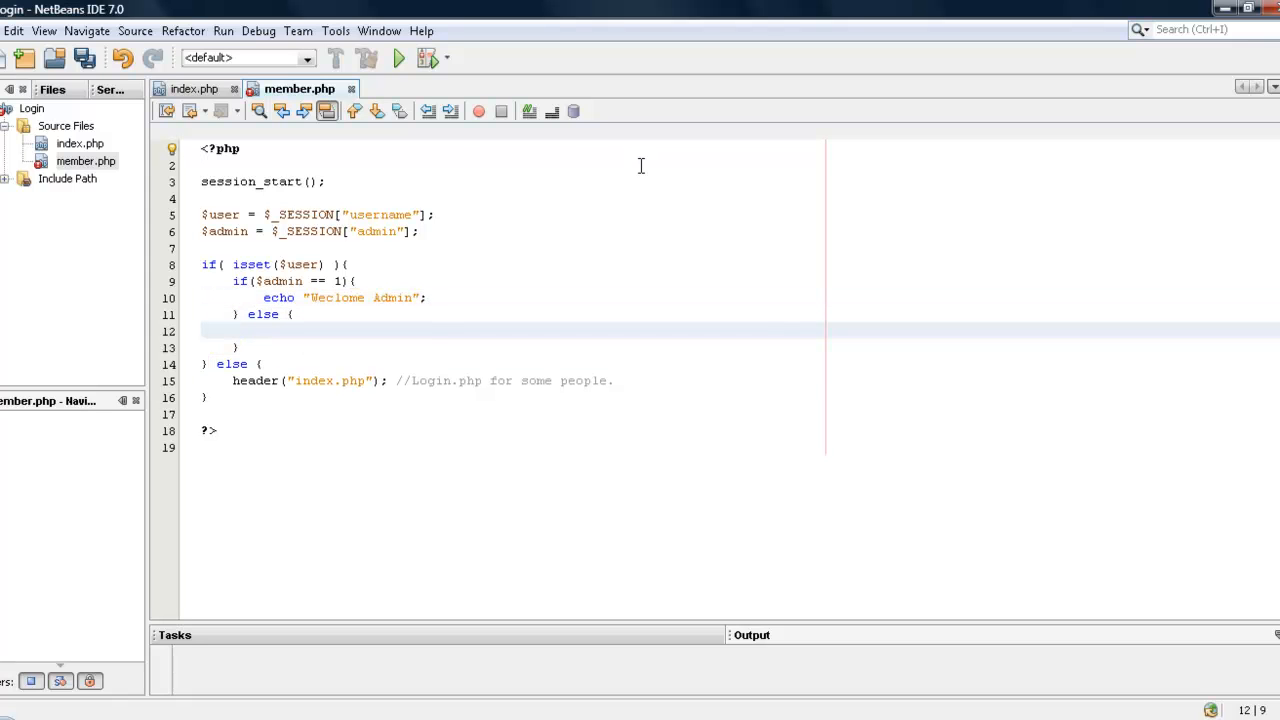
type("ec")
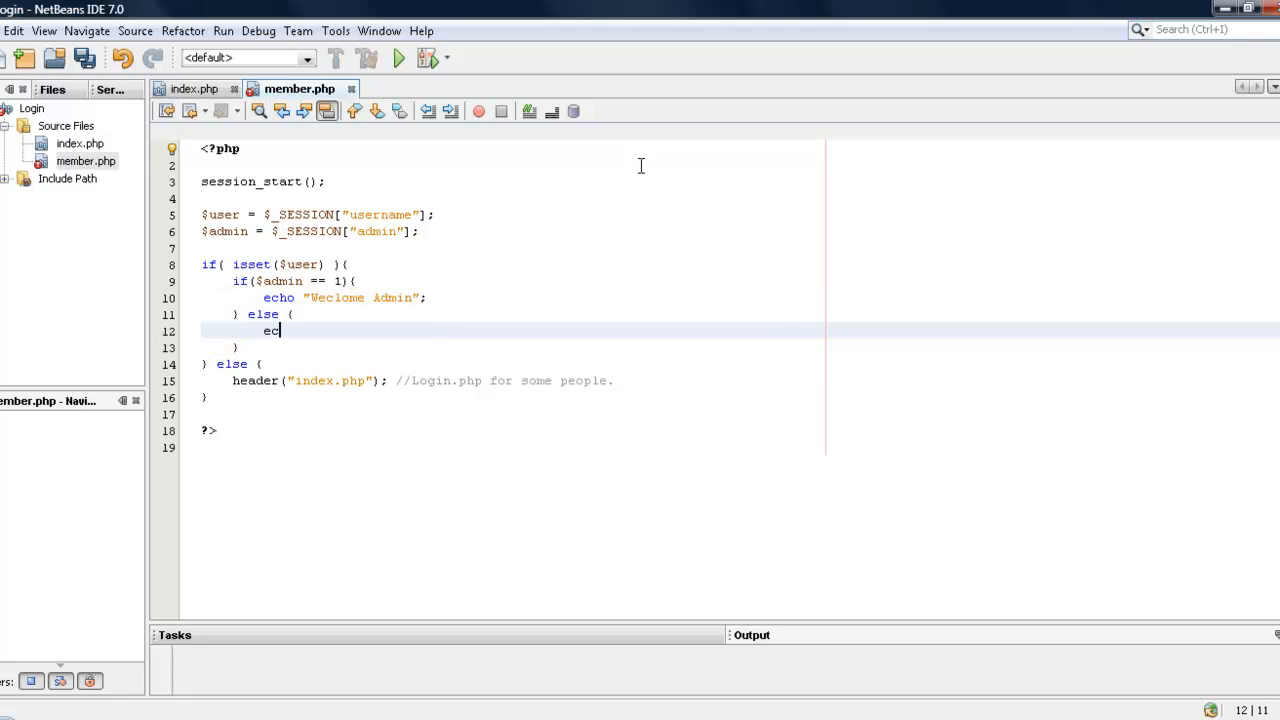
key("BackSpace")
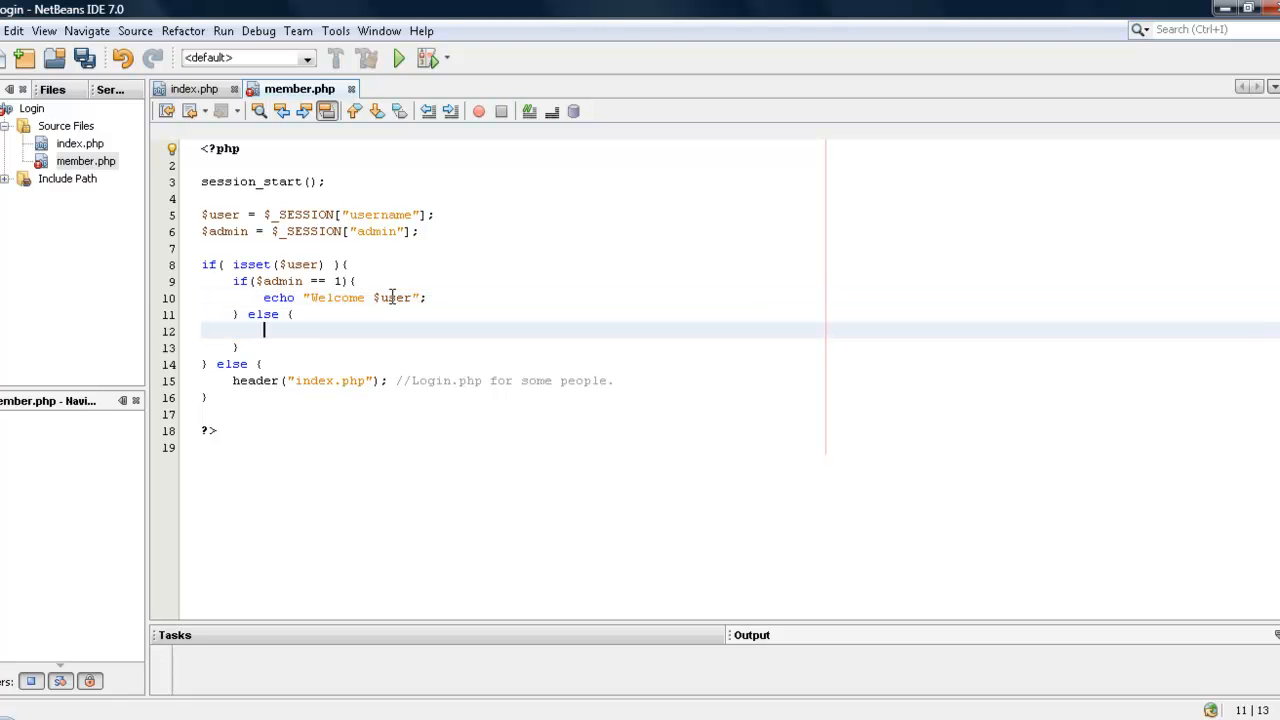
- Echo a "Welcome $user" member-page message and an <a href='logout.php'> Logout </a> link in the else branch
type("echo \"Welcome")
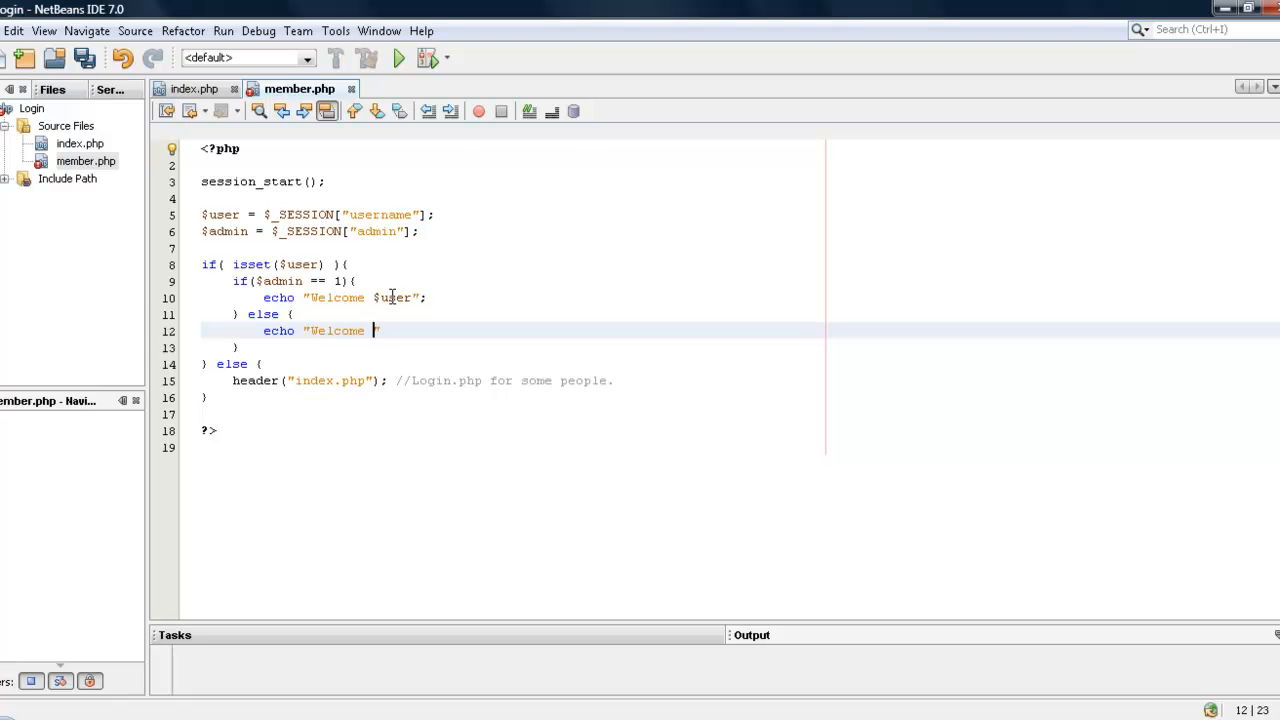
type("$user to the member")
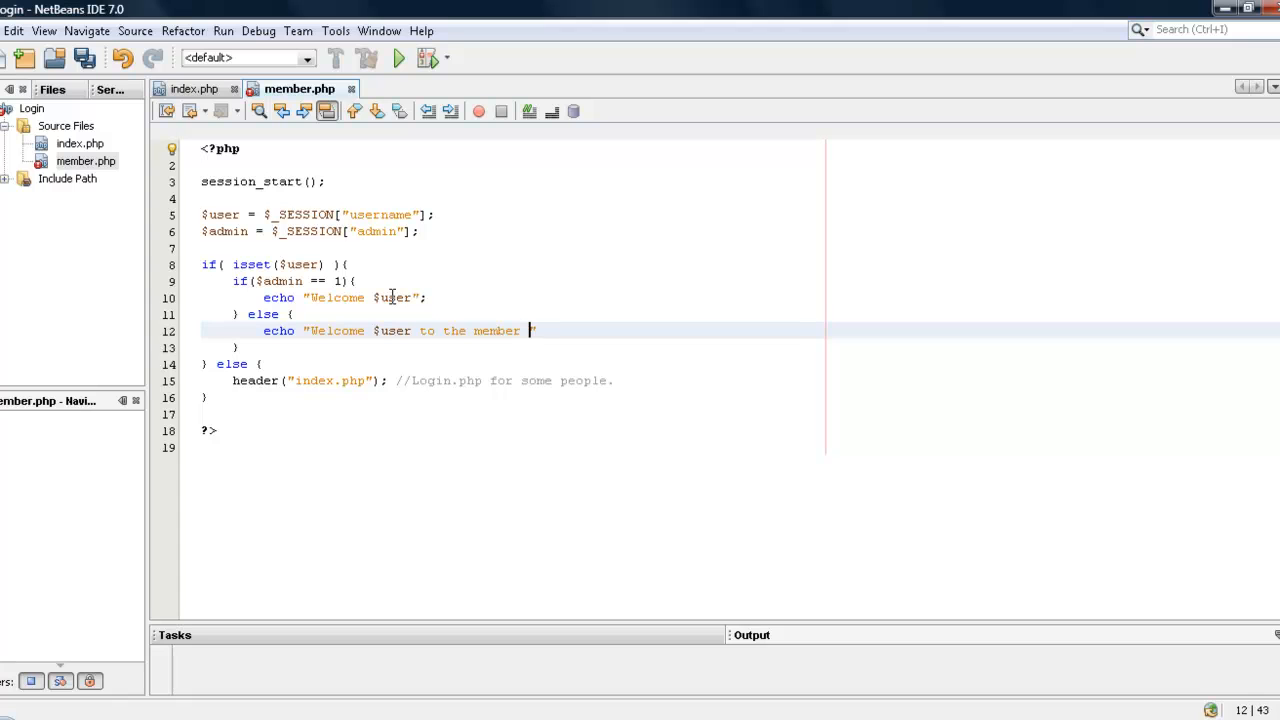
type("page\";")
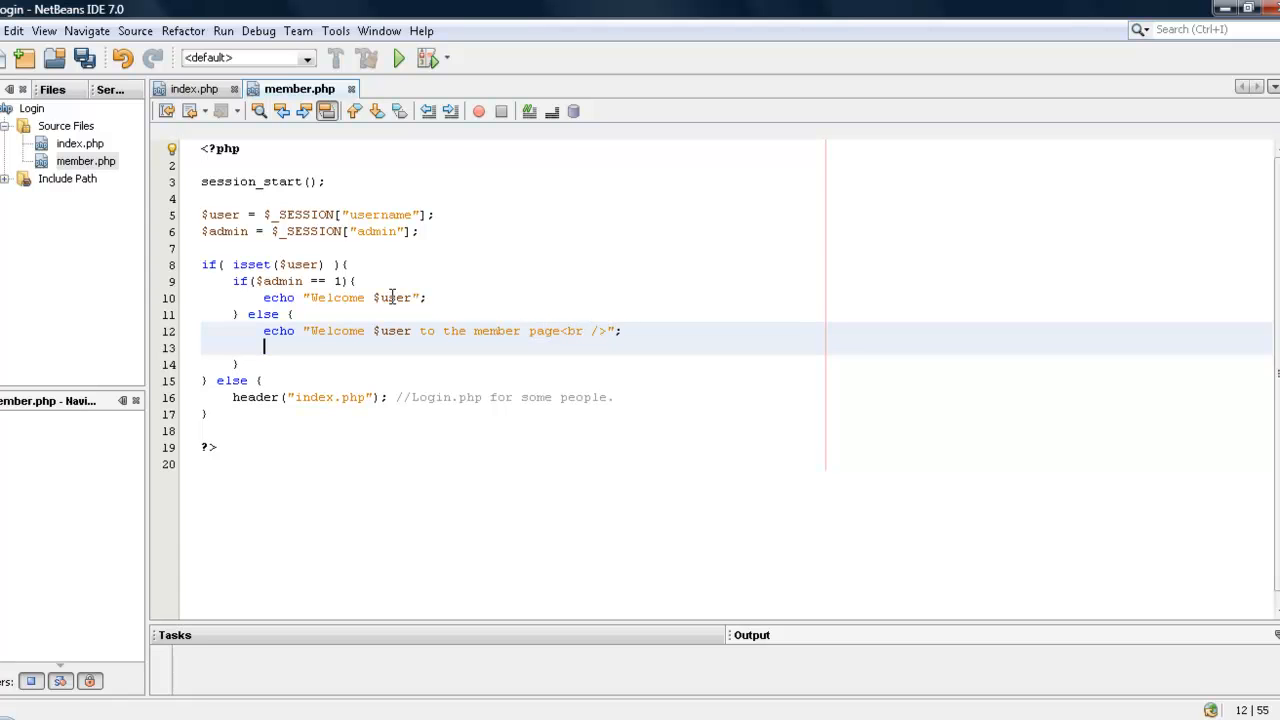
type("echo \"<a href\"")
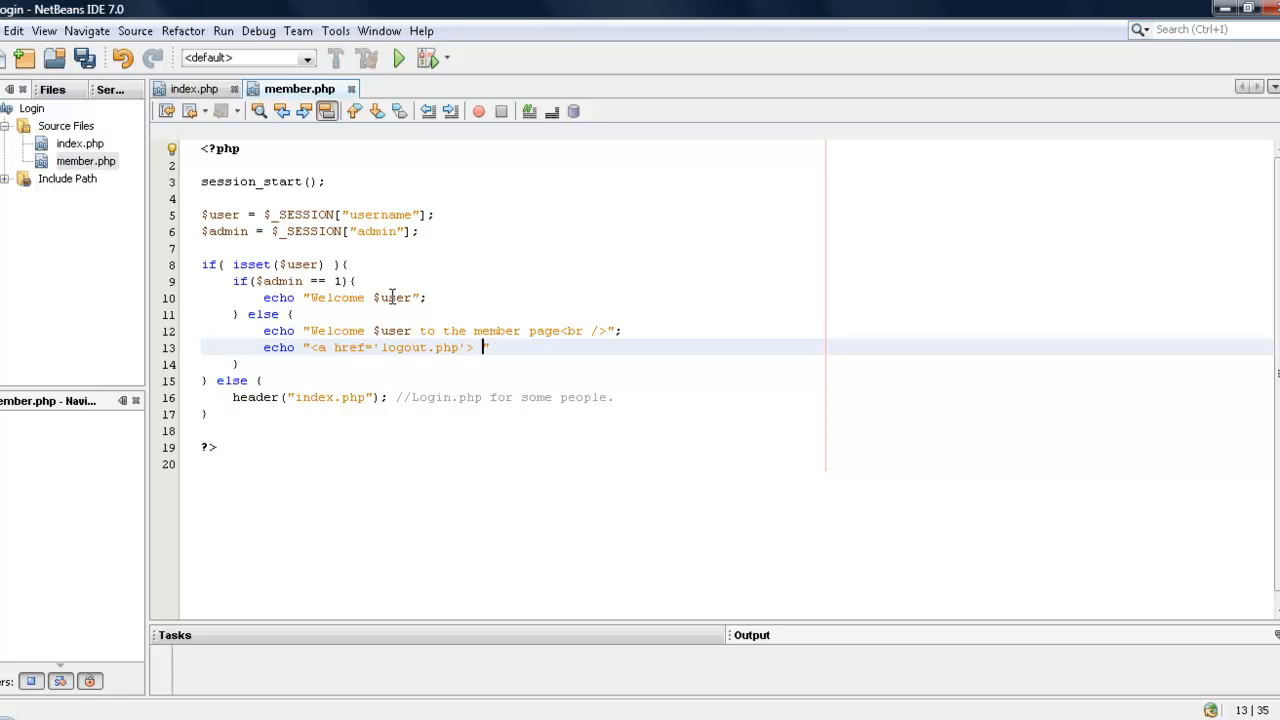
type("Logout")
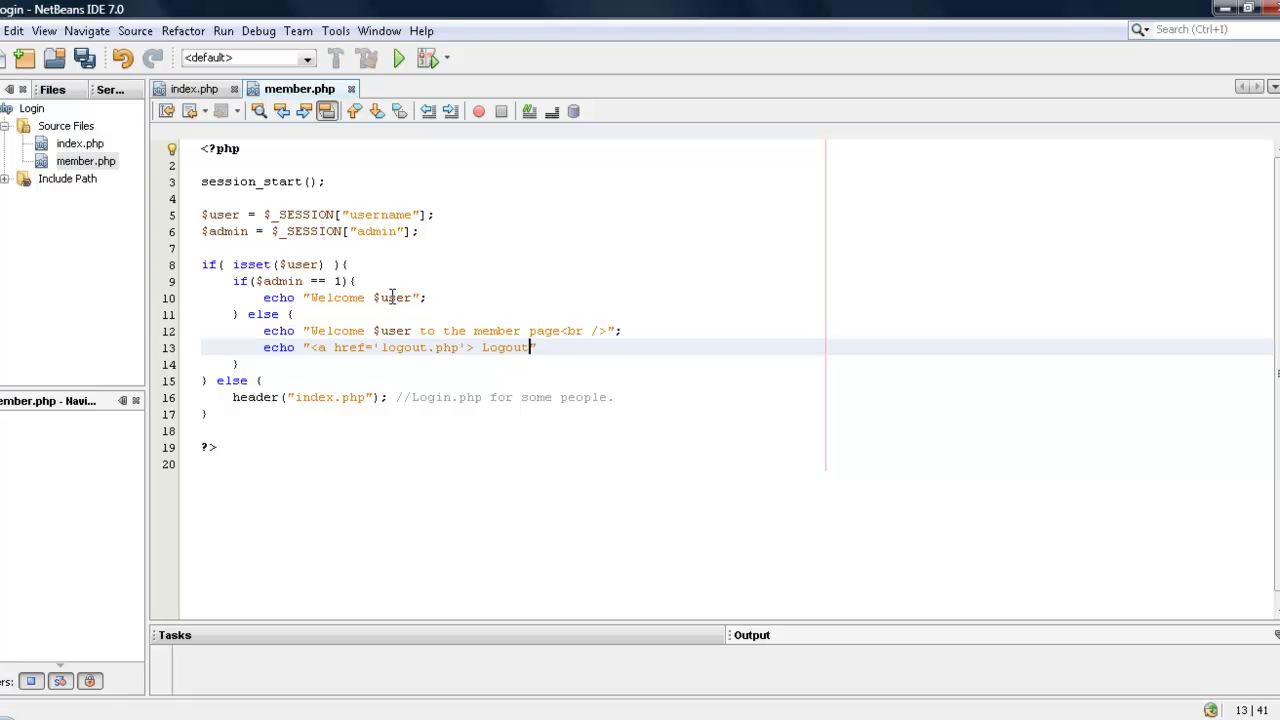
type("of t")
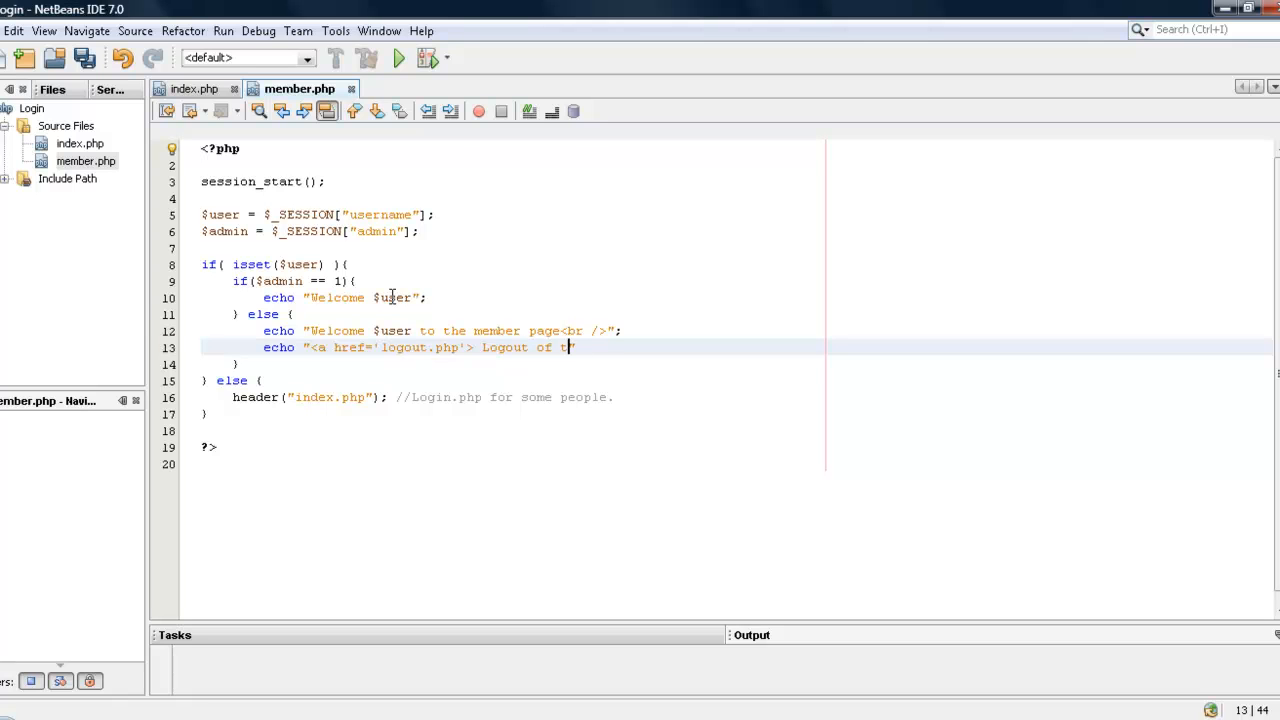
type("</a>\";")
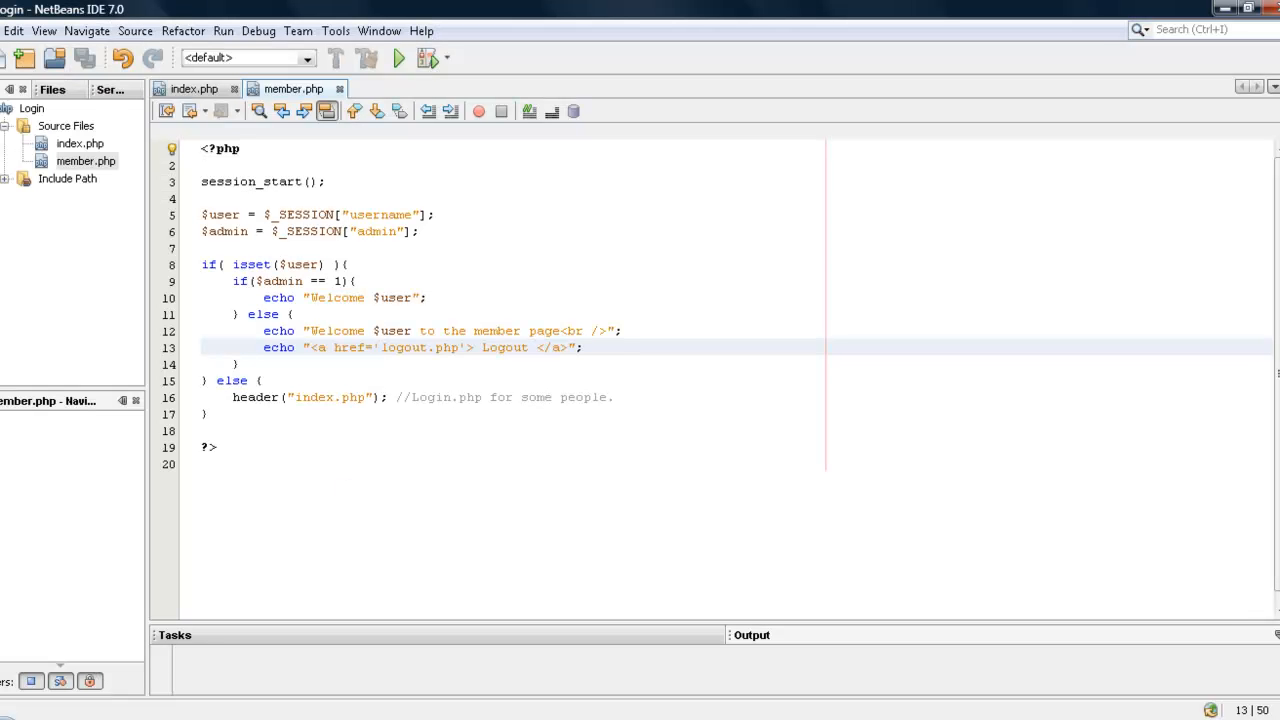
- Create a new PHP file named logout.php in the project
left_click(24, 56)
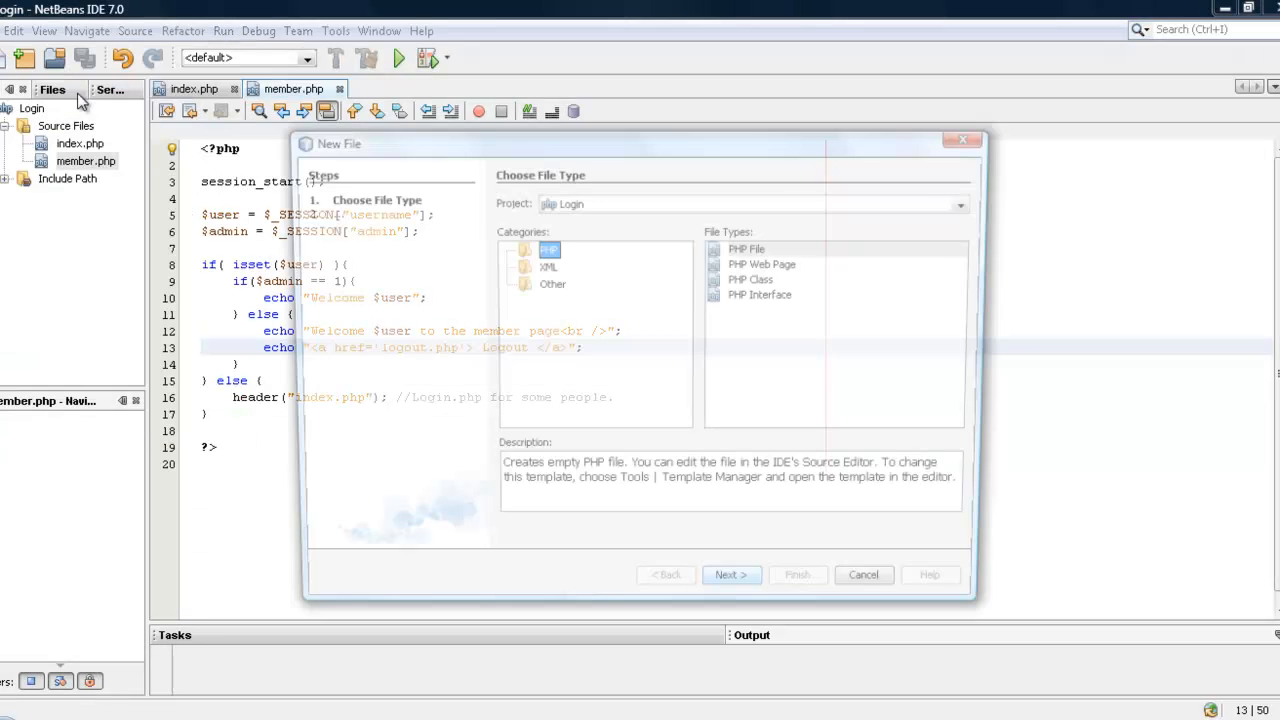
left_click(730, 574)
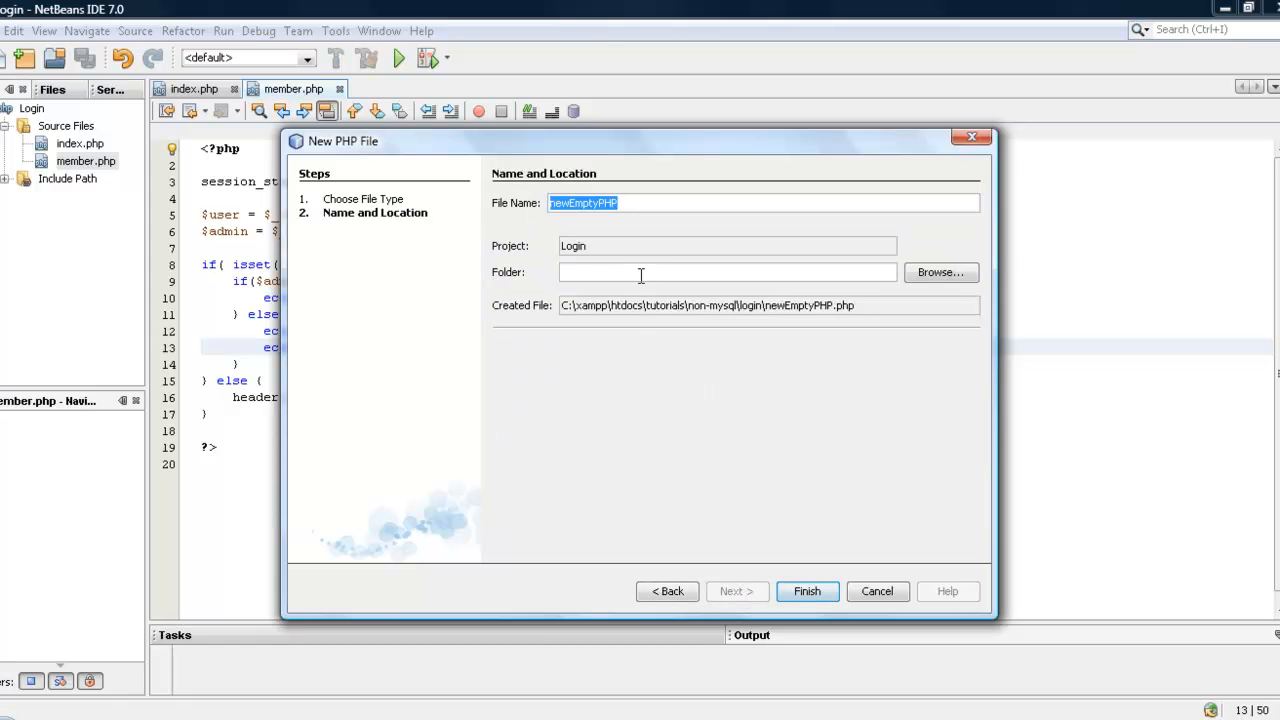
type("logout.php")
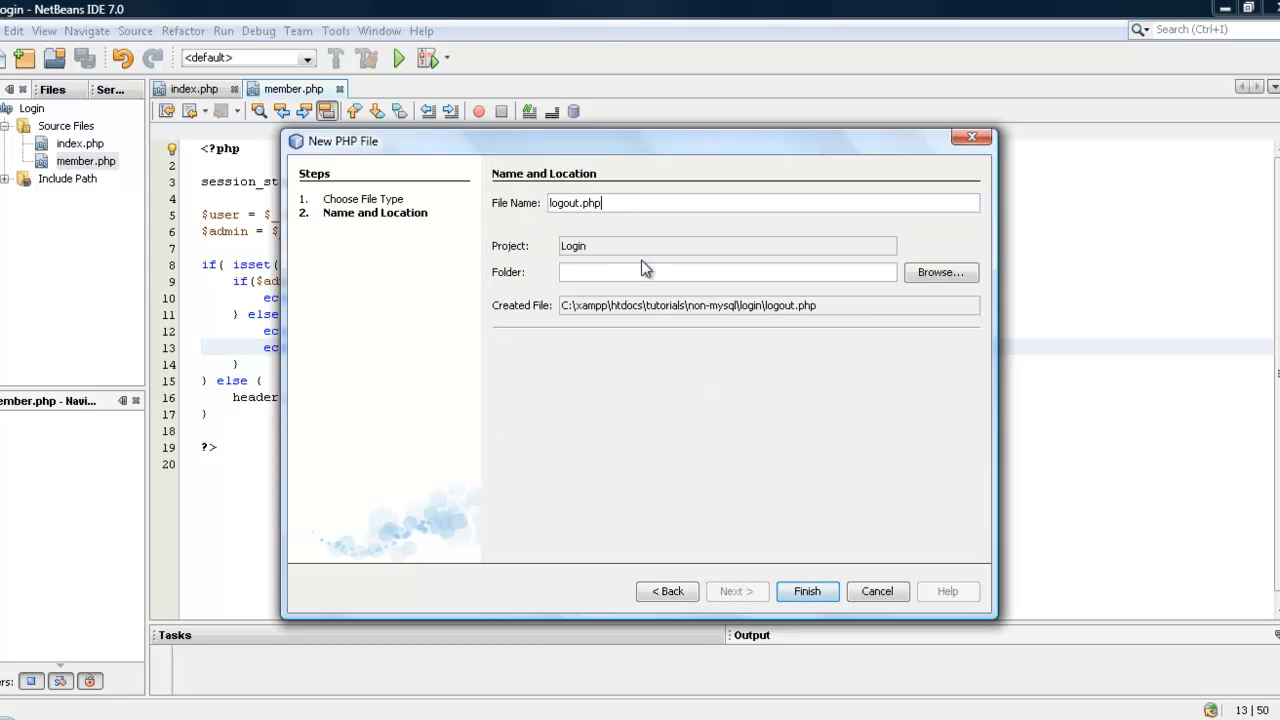
left_click(806, 592)
type("s")
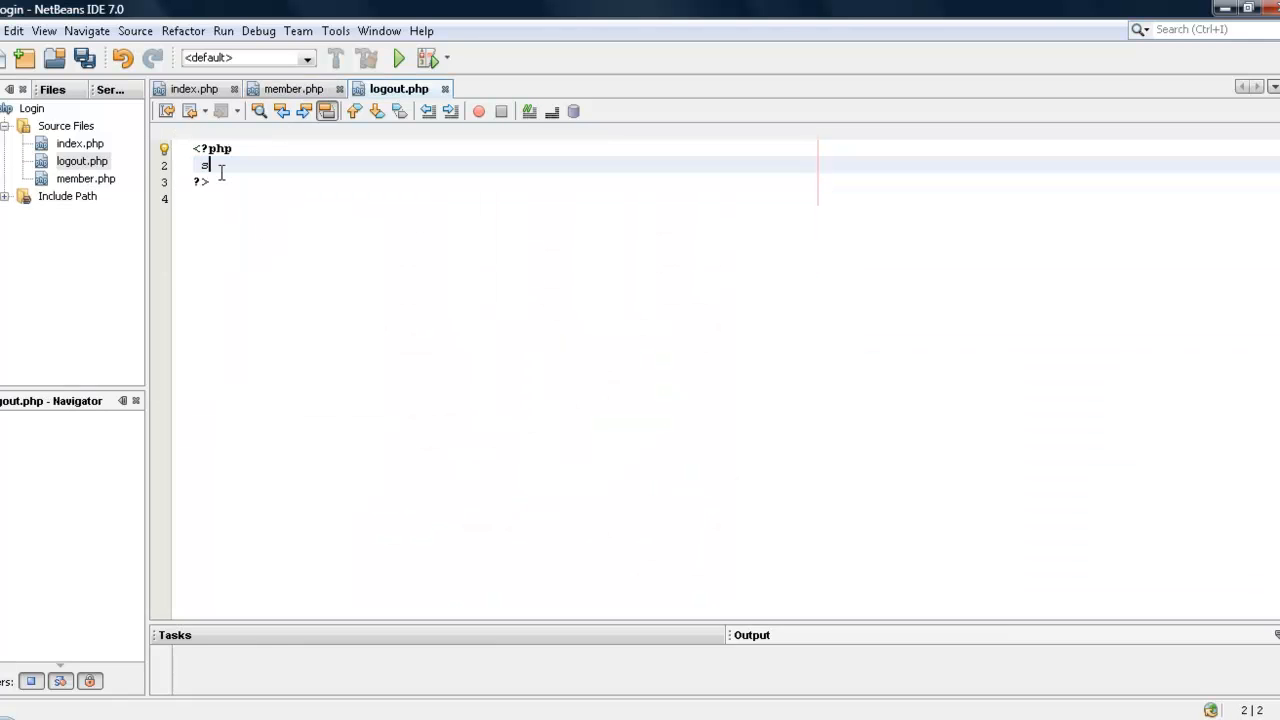
- Write session_start(); session_destroy(); header("Location: index.php"); in logout.php
type("ession_start();")
type("session_destroy(")
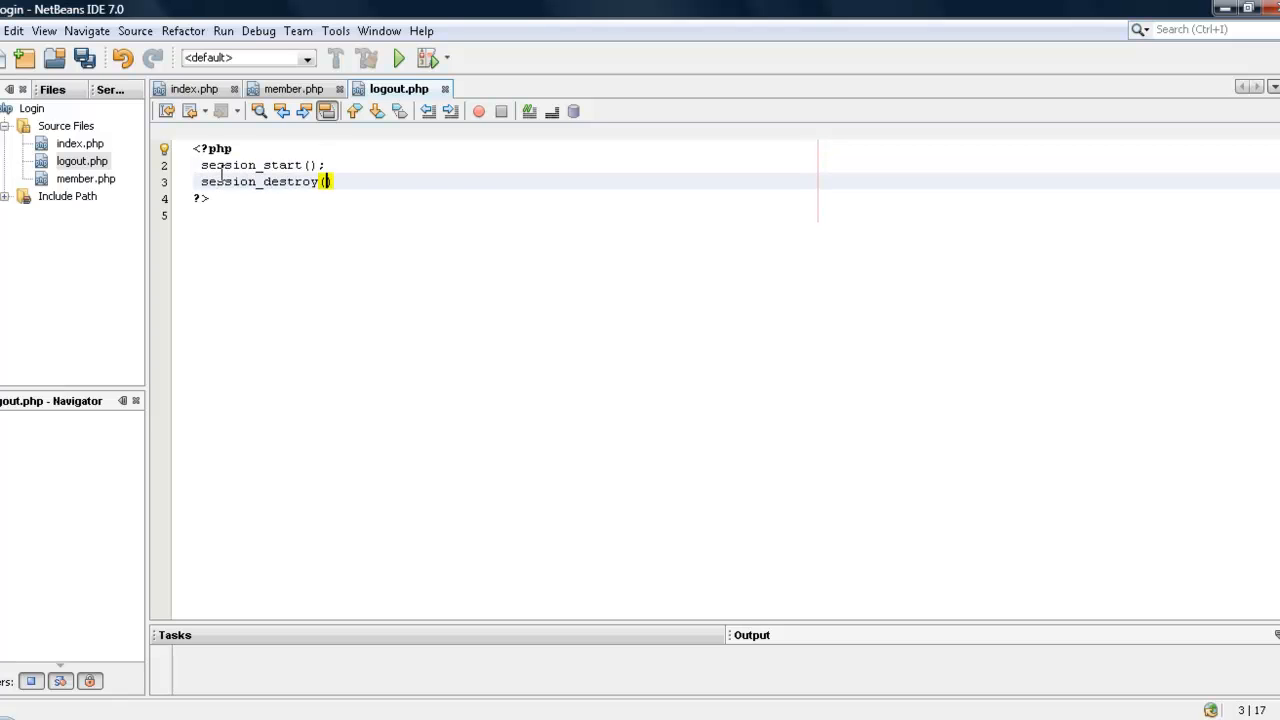
type("header(\"L\")")
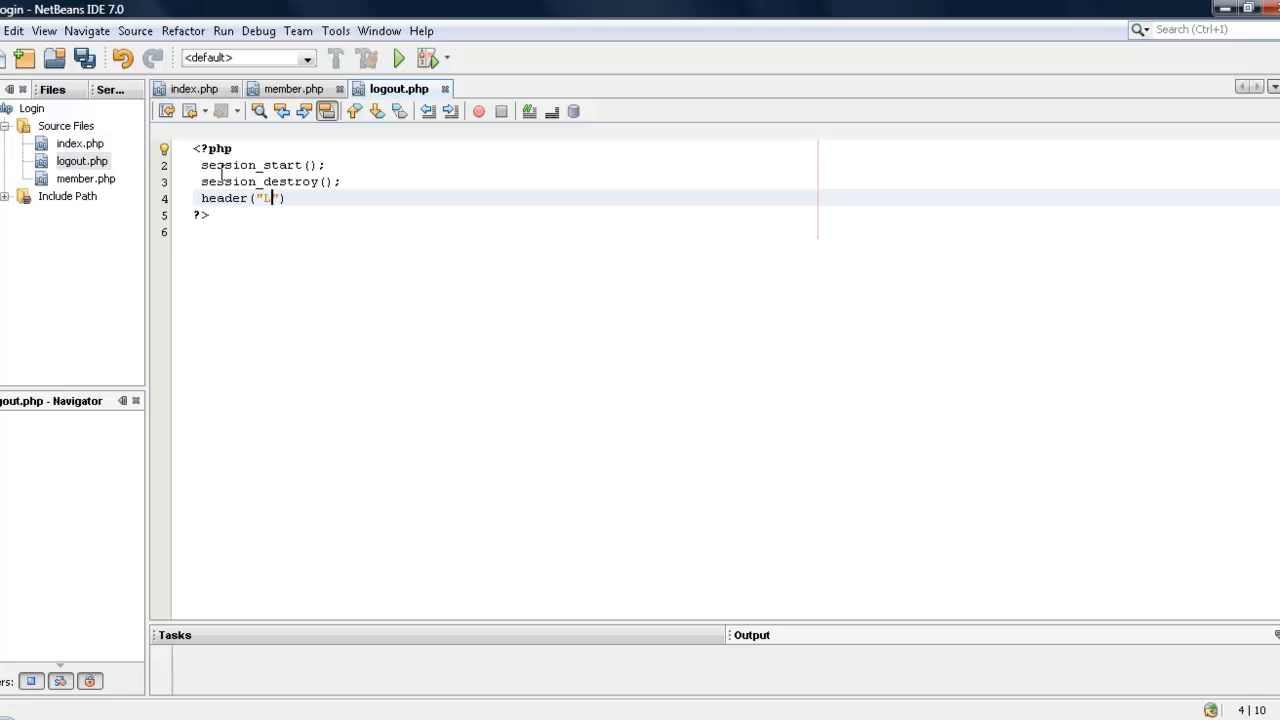
type("ocation: index.php")
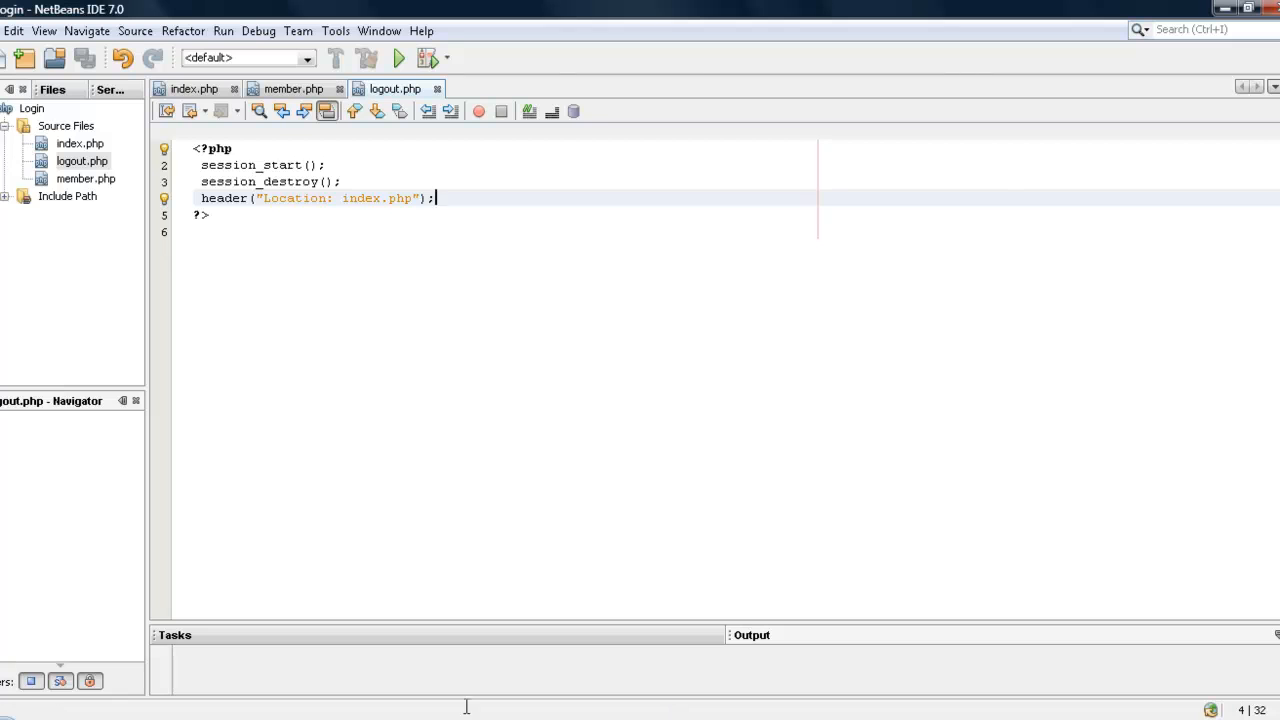
left_click(292, 88)
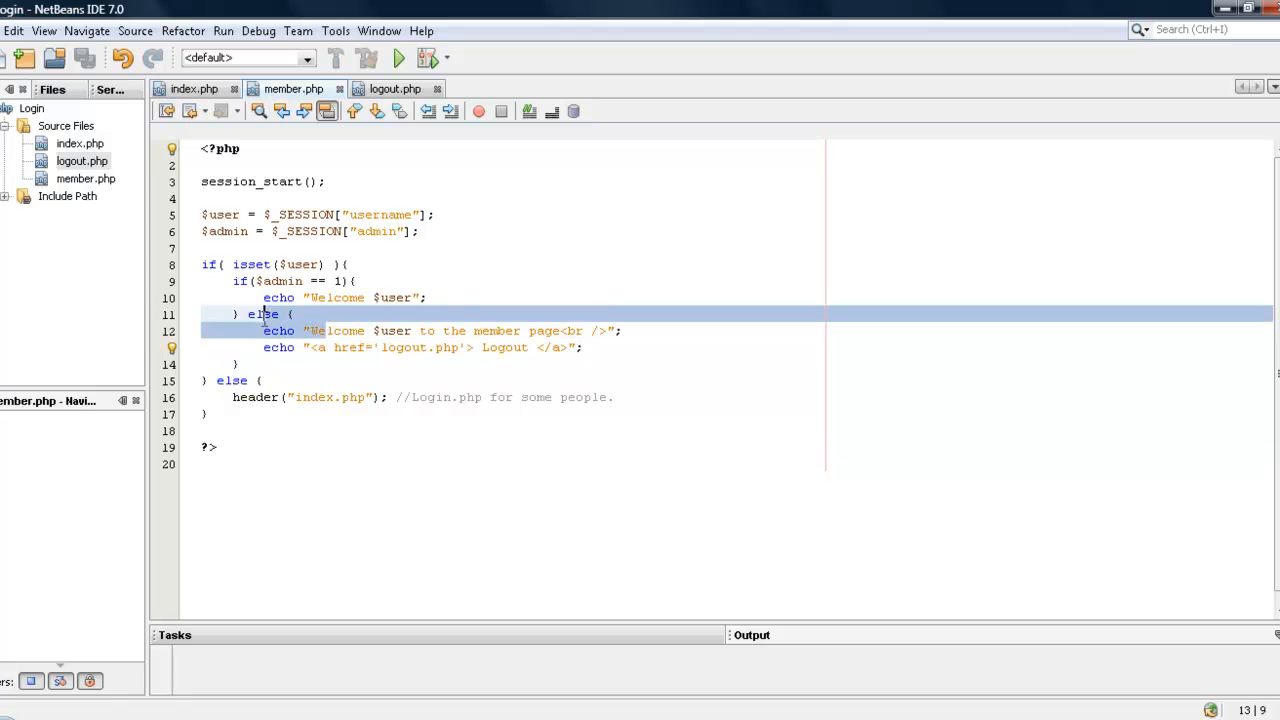
- Add an //Admin exist comment inside the admin-only if block of member.php
left_click(290, 314)
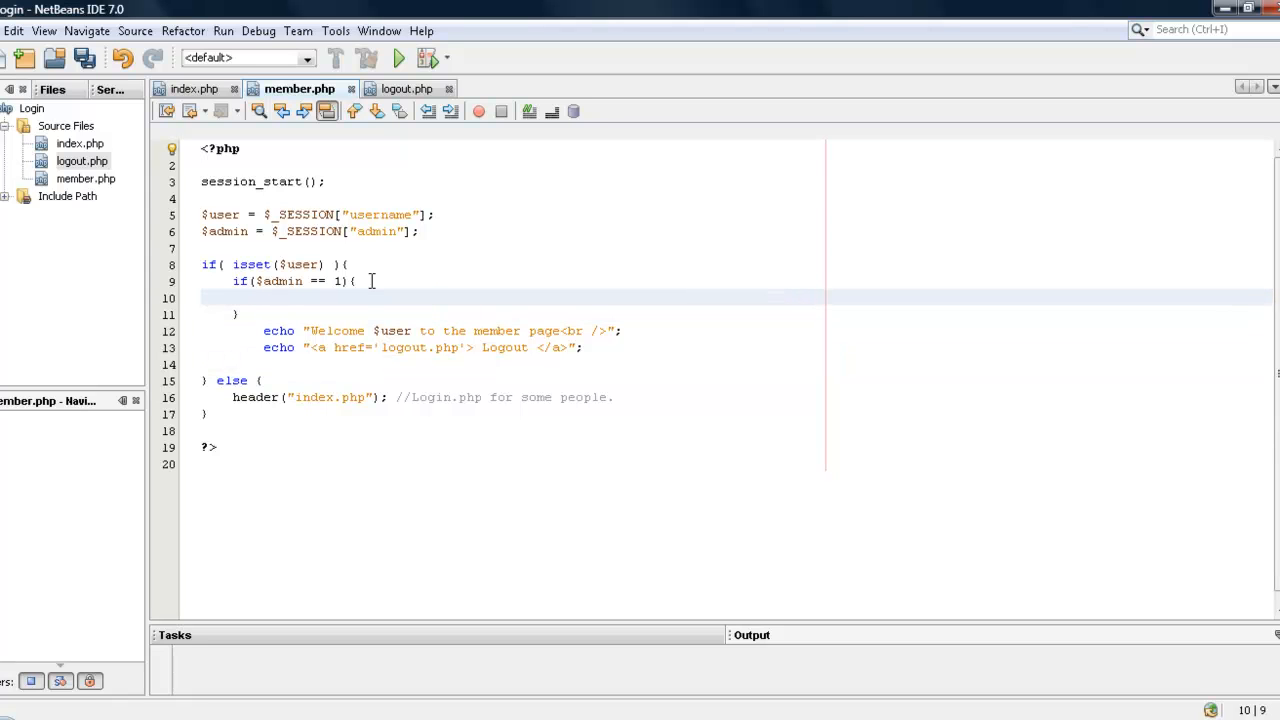
type("//Adm")
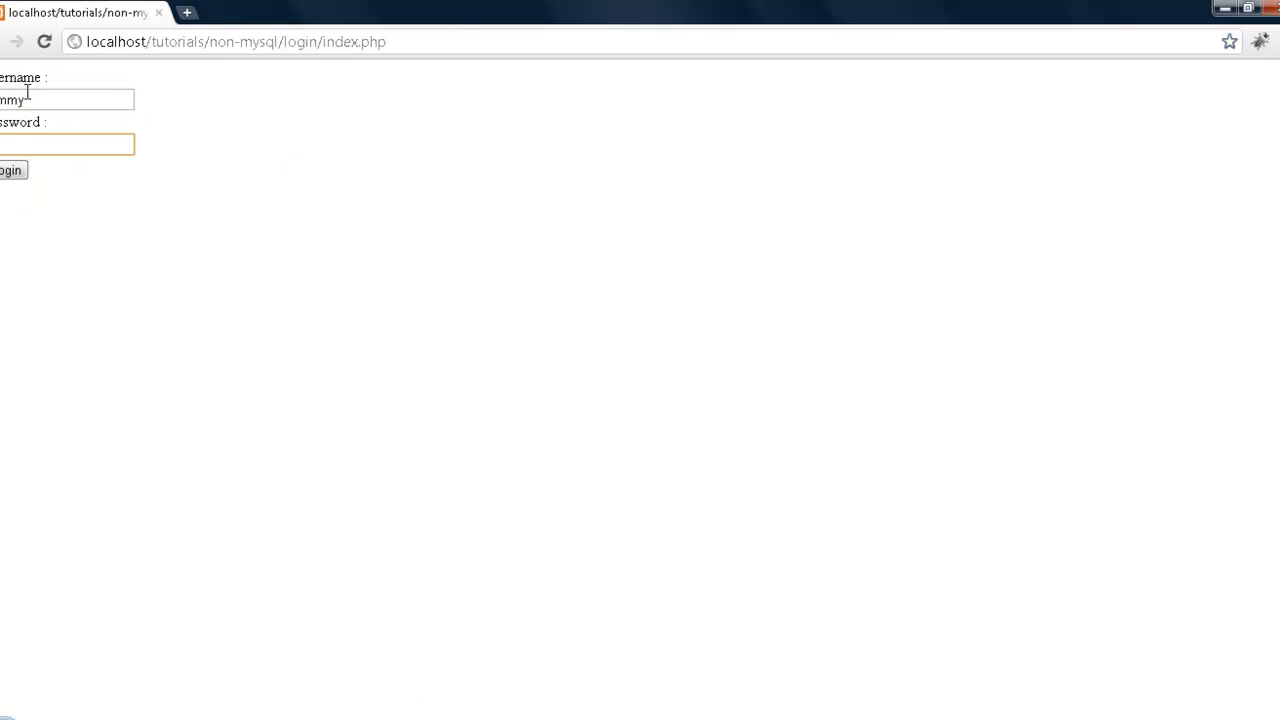
- Log in as the regular member, reach the Member Page and highlight the undefined index admin notice
left_click(12, 168)
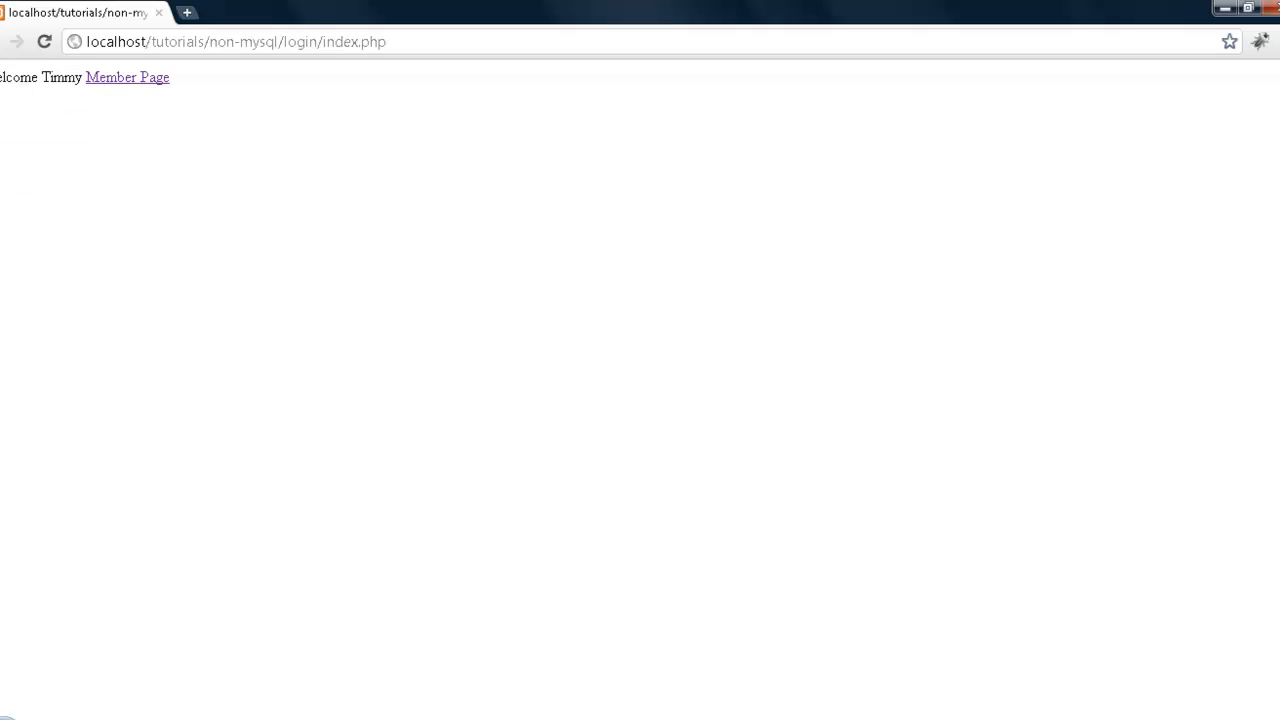
left_click(128, 76)
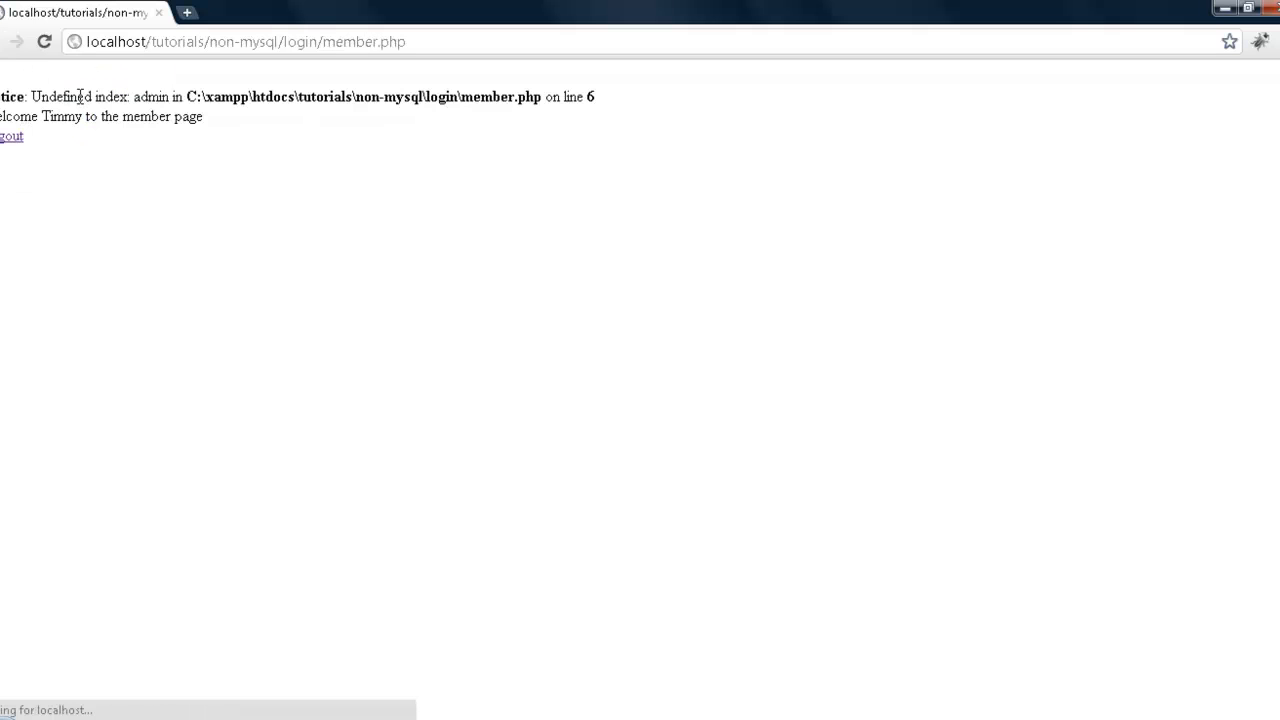
double_click(56, 96)
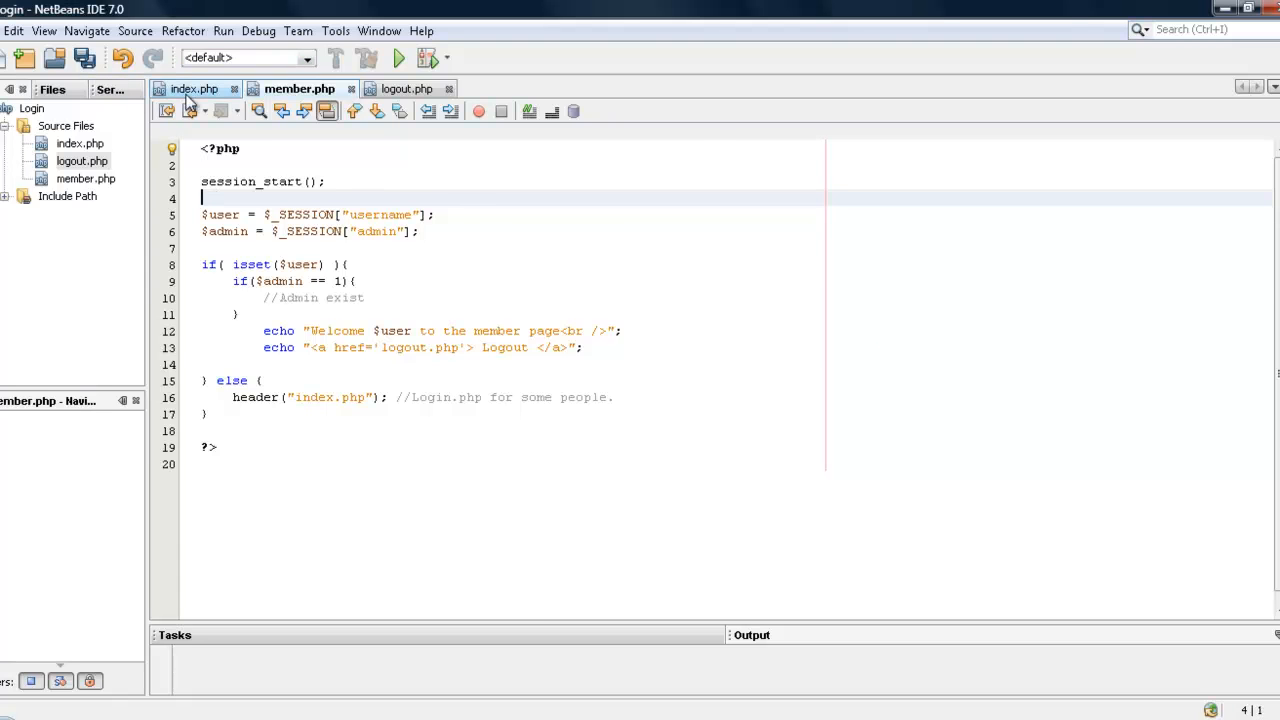
- Copy error_reporting(E_ALL ^ E_NOTICE); from index.php into member.php
left_click(196, 88)
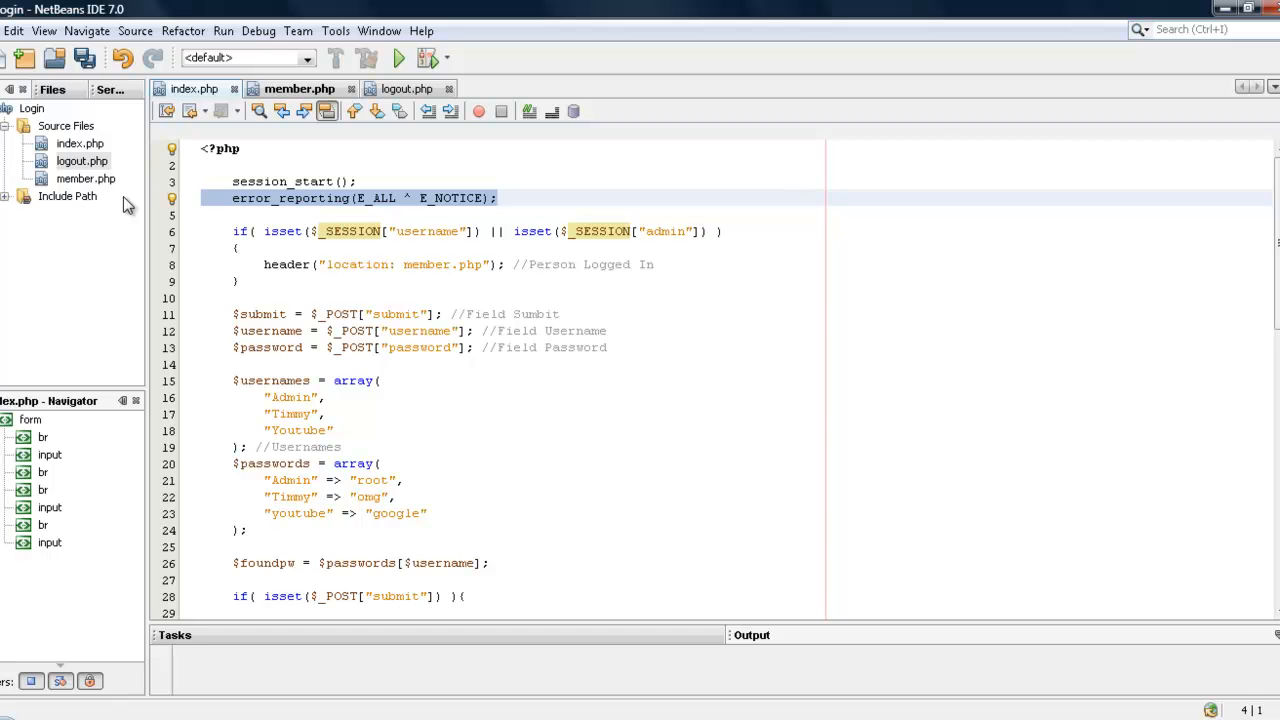
left_click(292, 88)
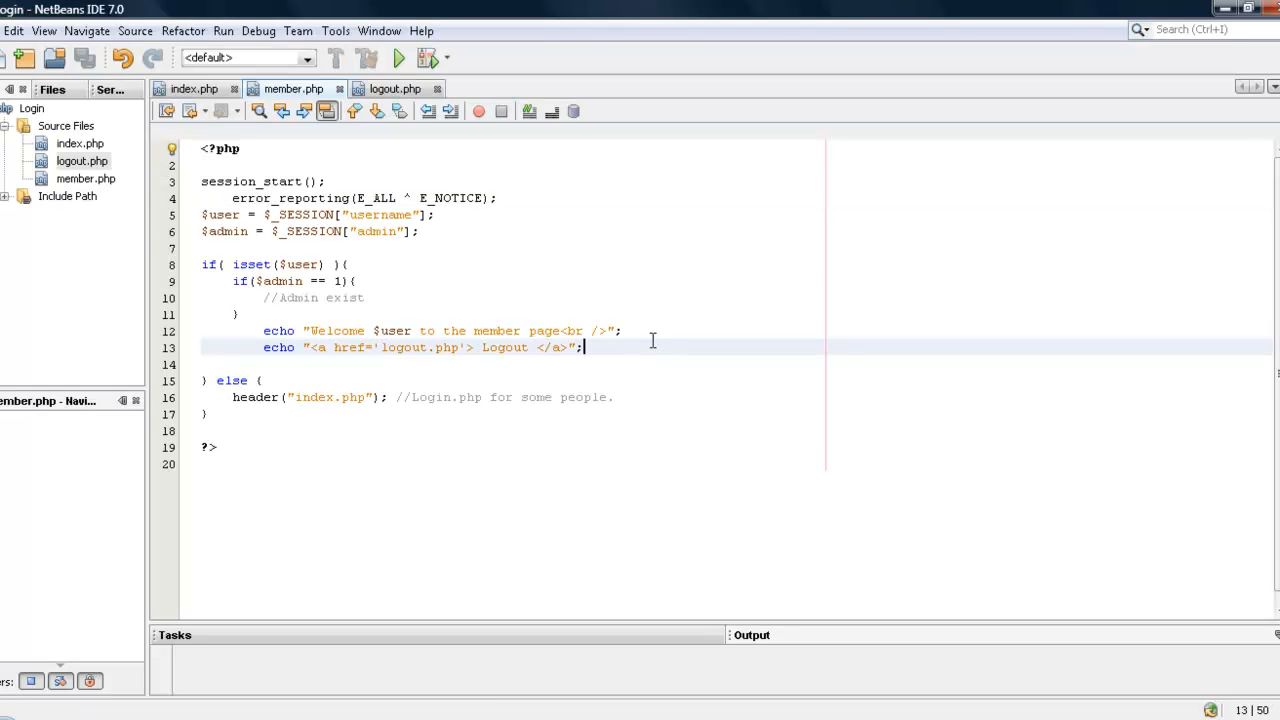
- Add echo "<hr />"; and echo "This is member content"; to member.php
type("echo \"<b")
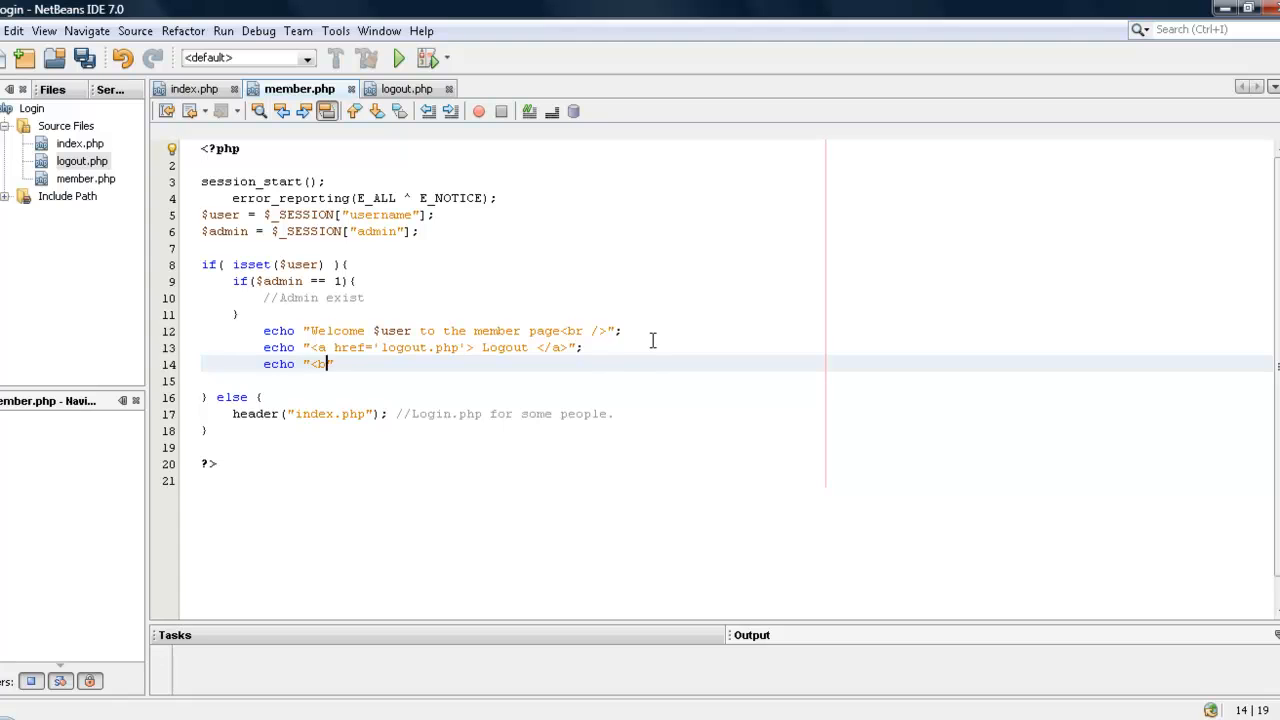
type("<hr />\";")
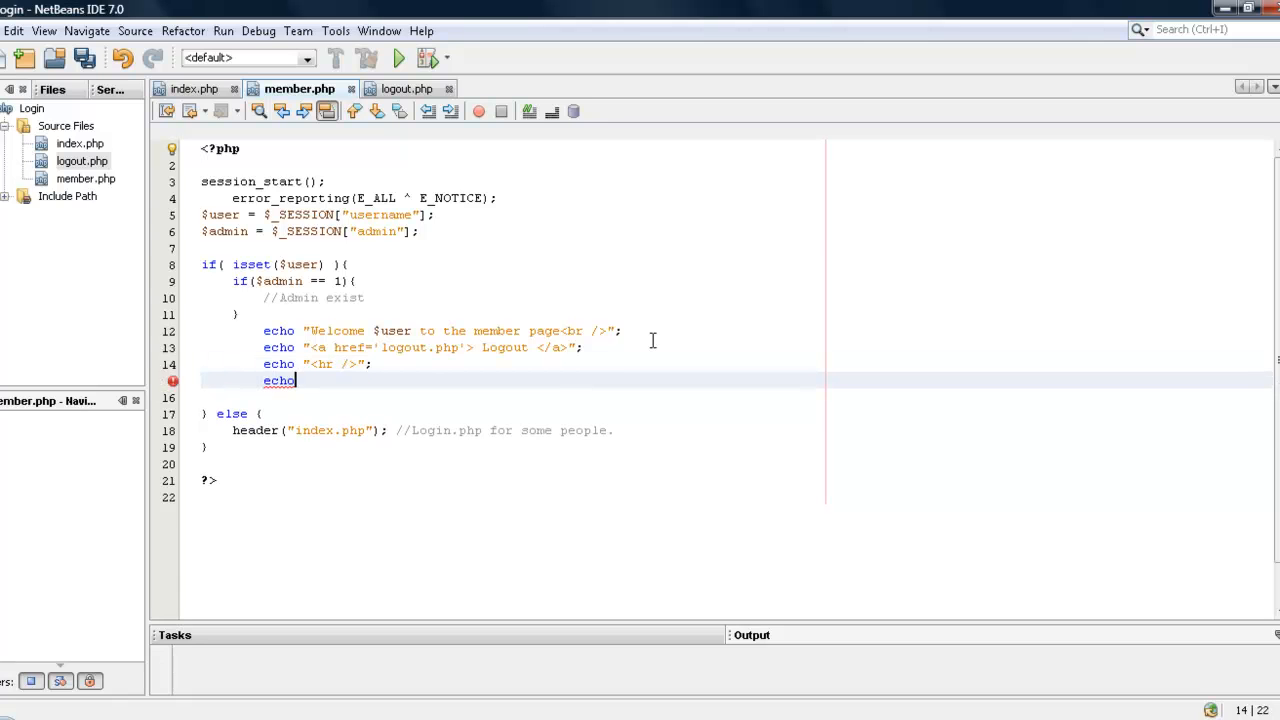
type("\"This is m")
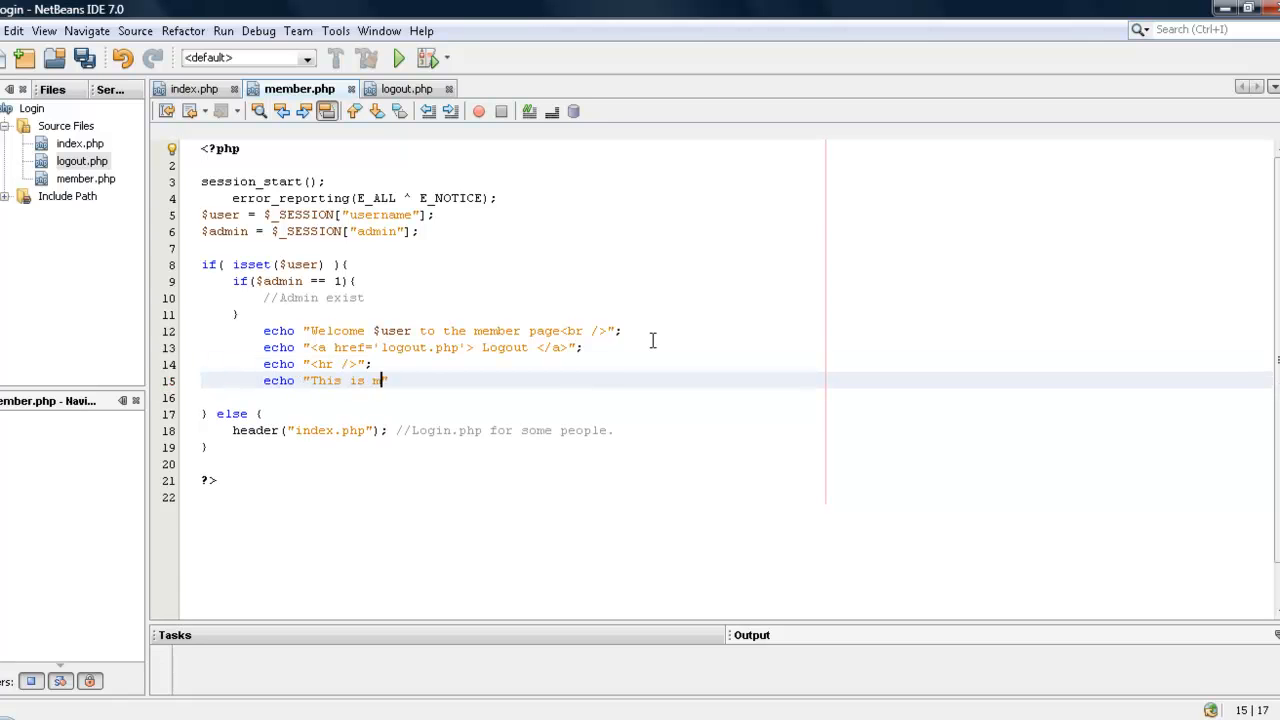
type("ember co")
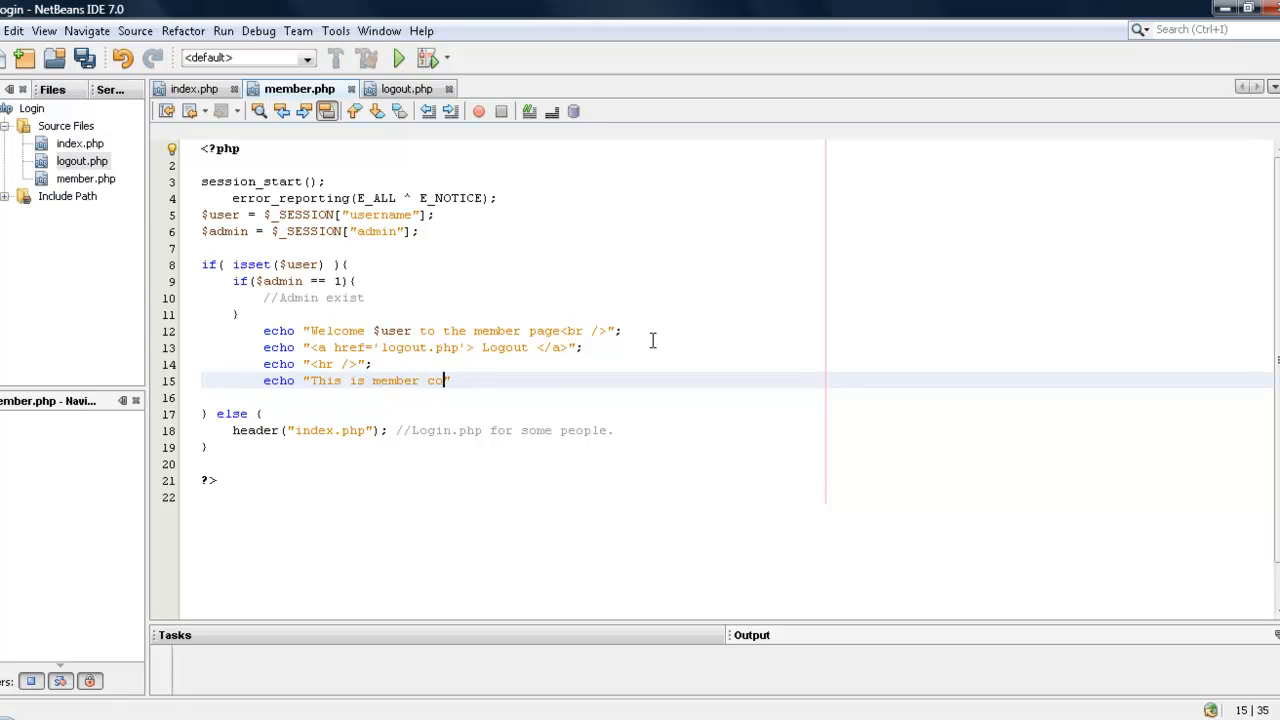
type("ntent\";")
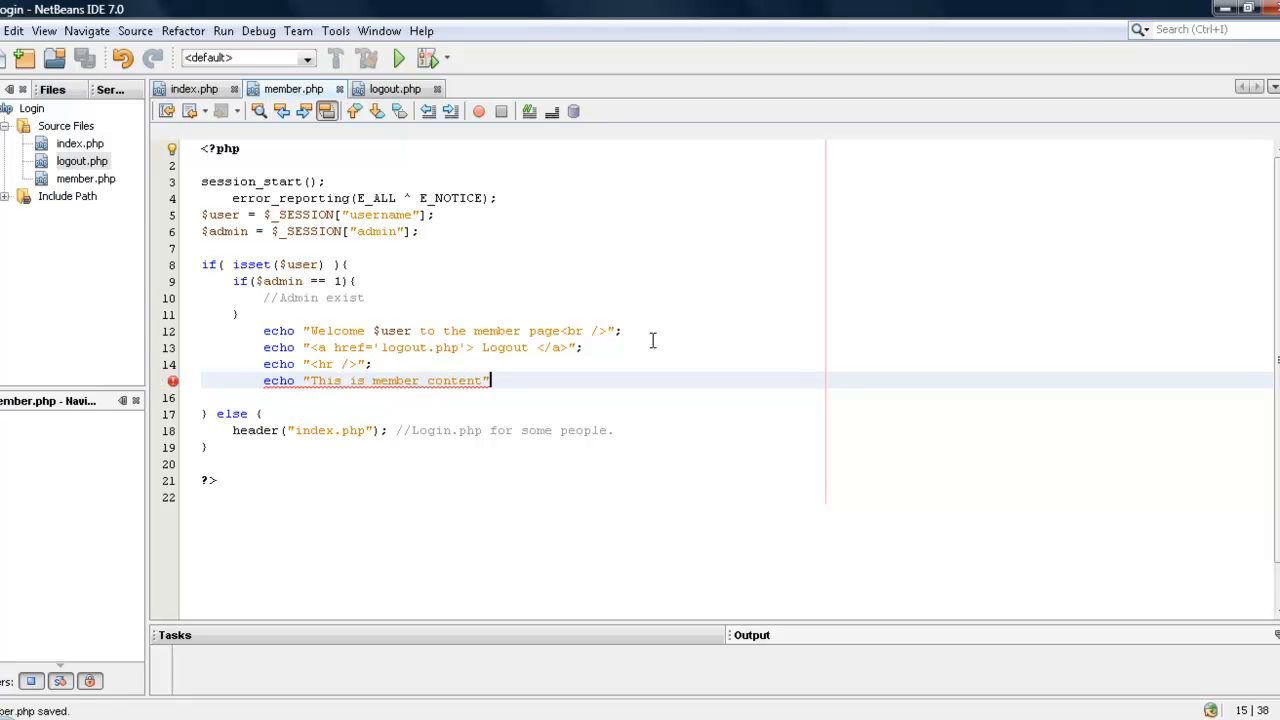
type(";")
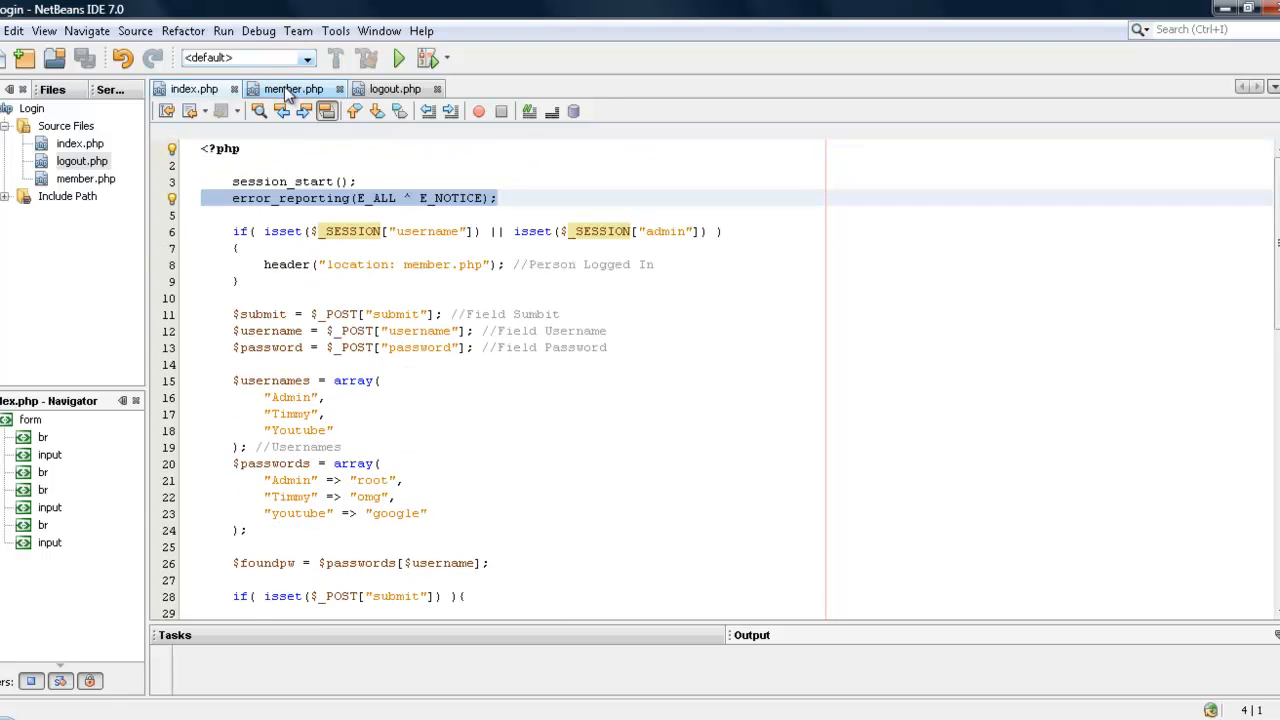
- Echo "This is admin content <hr />"; inside the if($admin == 1) block
left_click(292, 88)
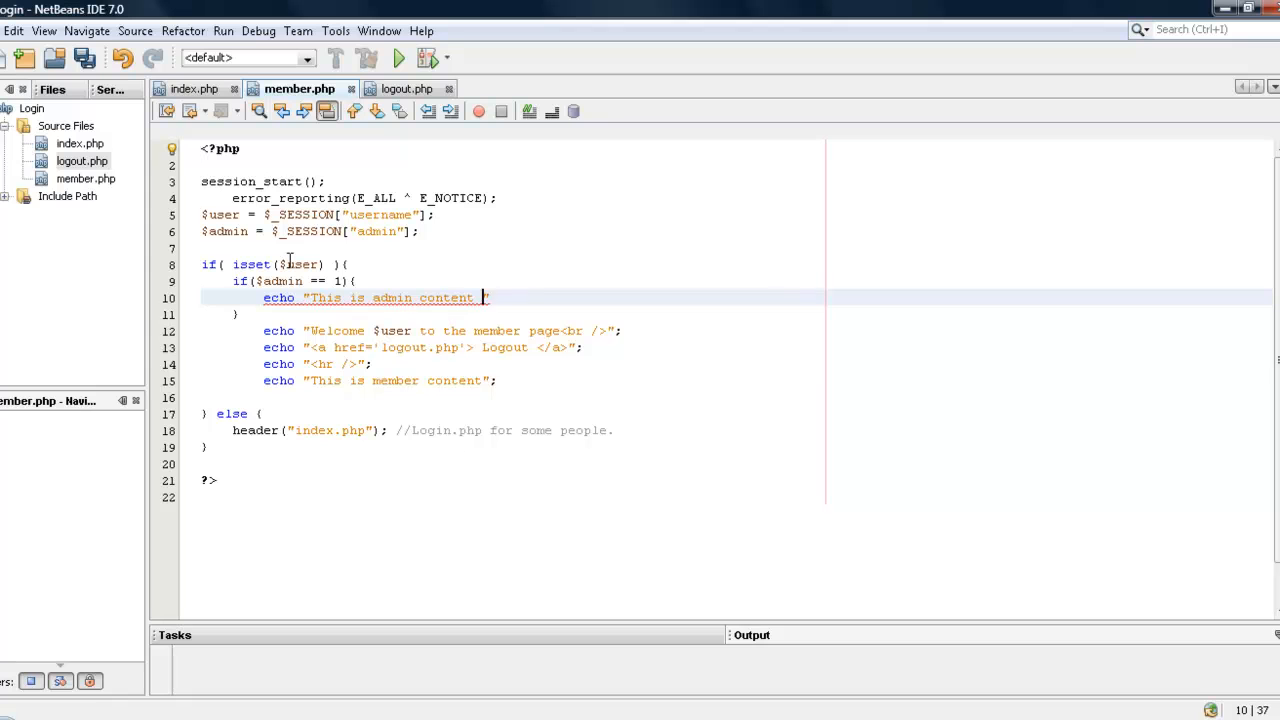
type("<hr /")
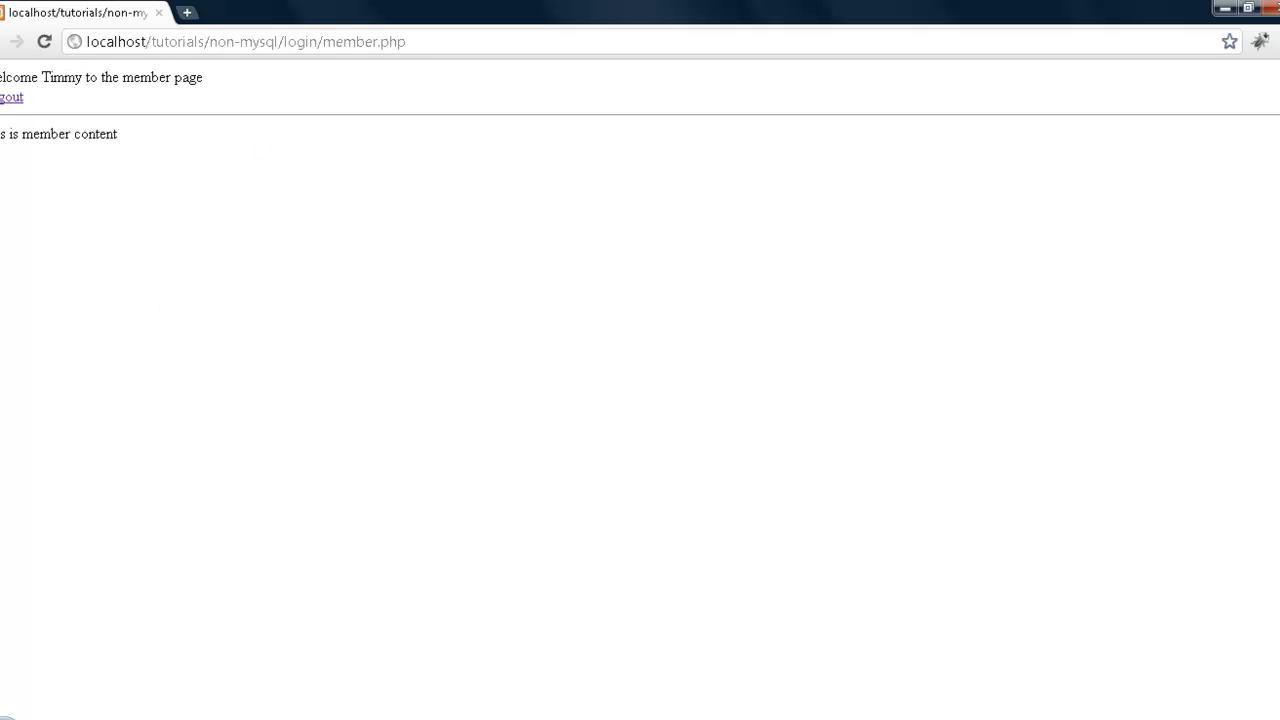
- Log out as Timmy, log in as Admin and select the admin content line shown above the welcome
left_click(10, 96)
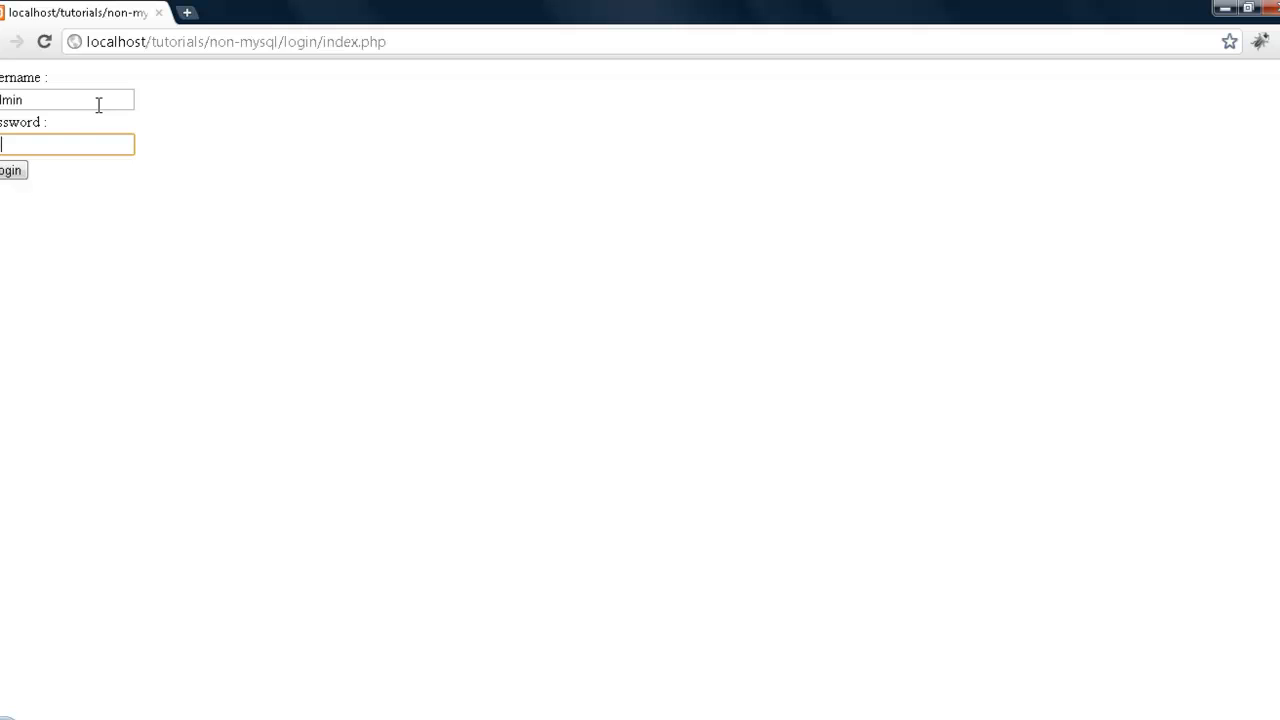
left_click(12, 170)
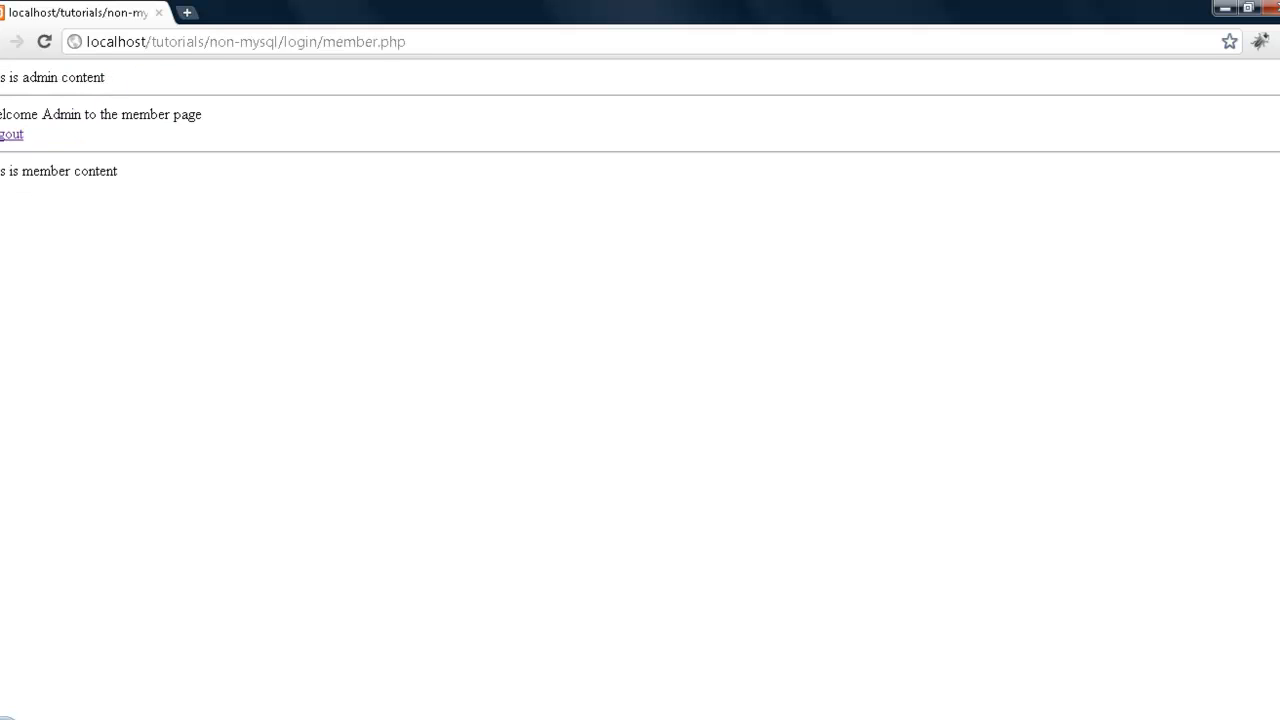
left_click_drag(0, 114, 168, 140)
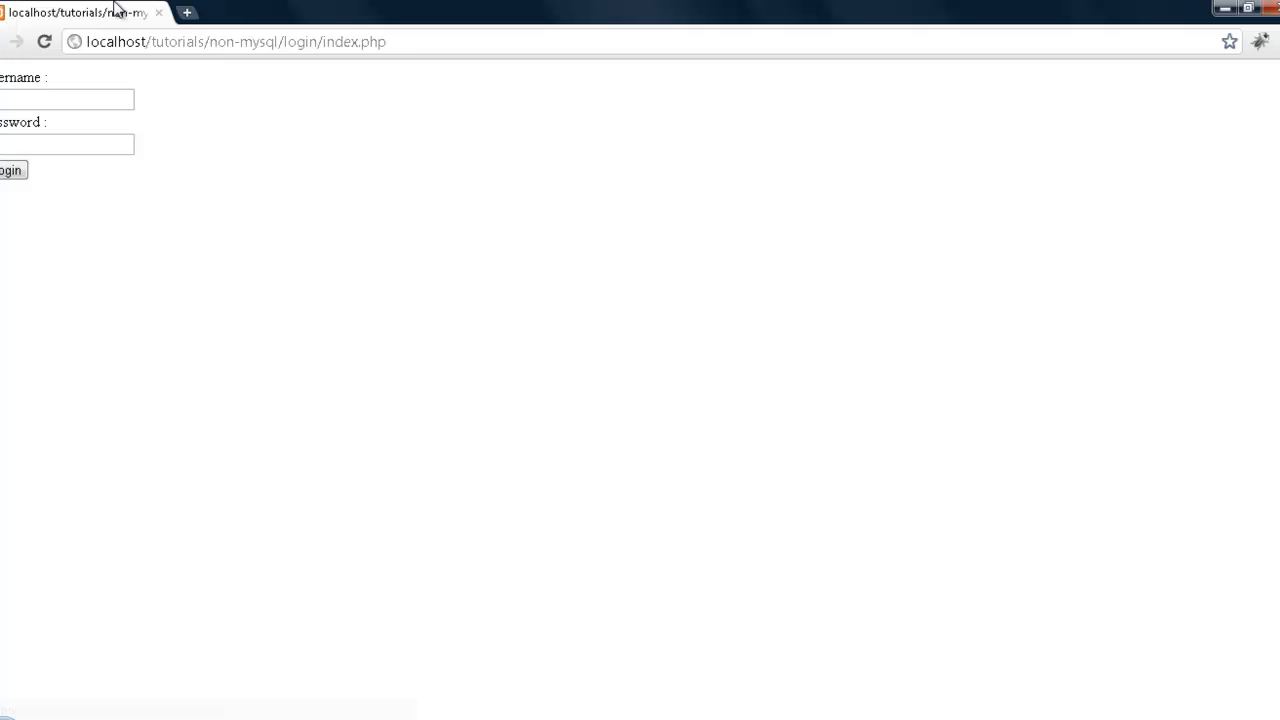
mouse_move(416, 496)
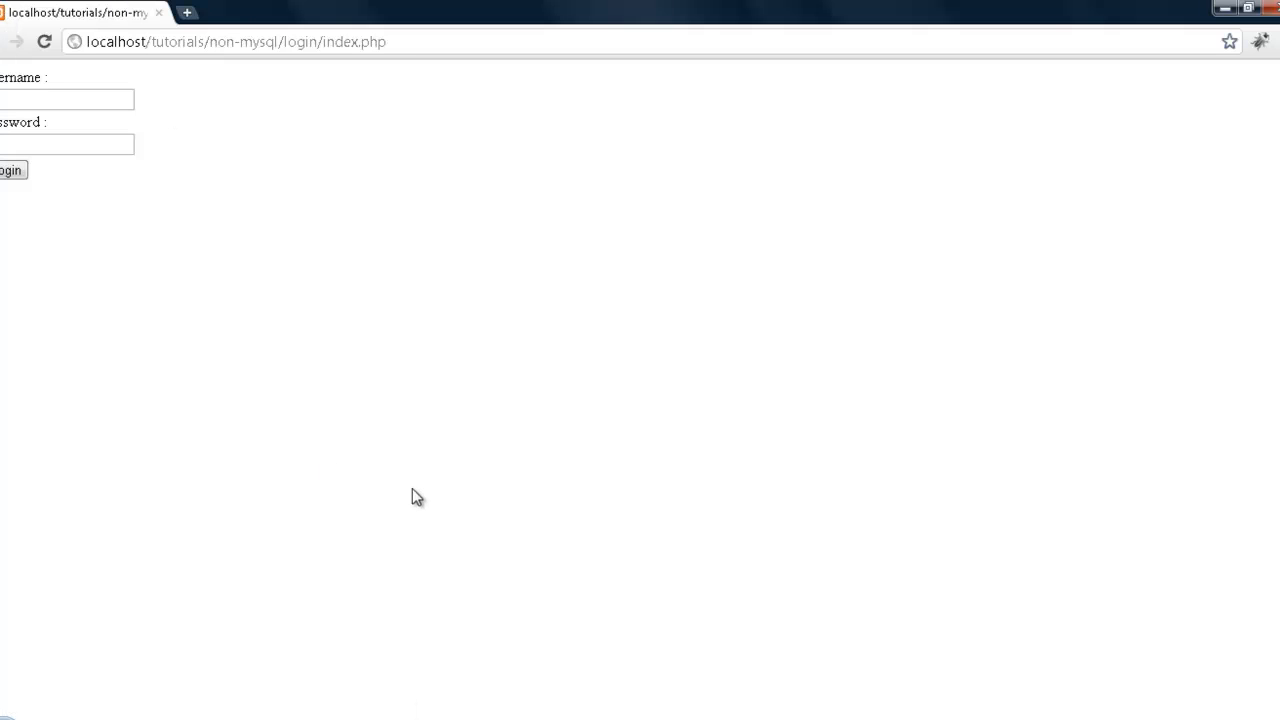